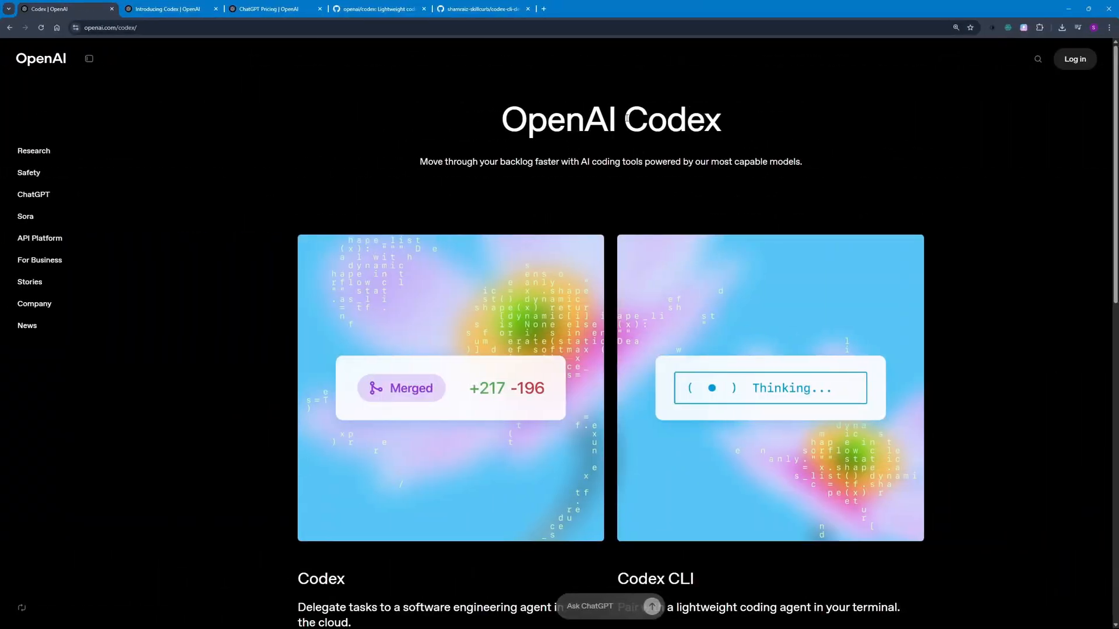
pyautogui.moveTo(715, 154)
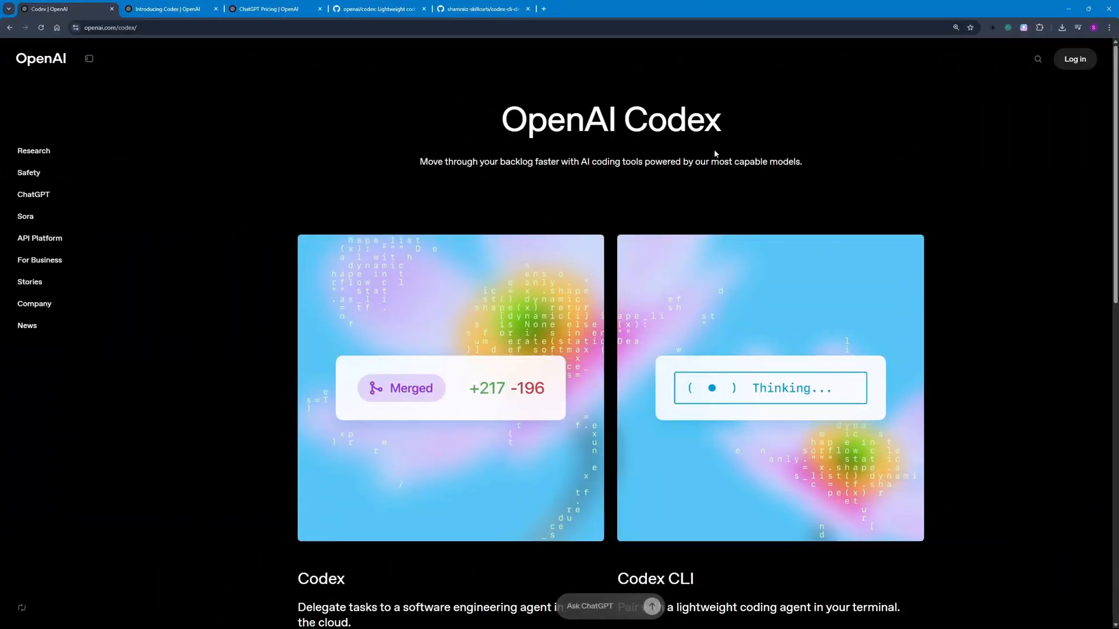
# - Scroll down and highlight the Codex CLI heading
pyautogui.scroll(-3)
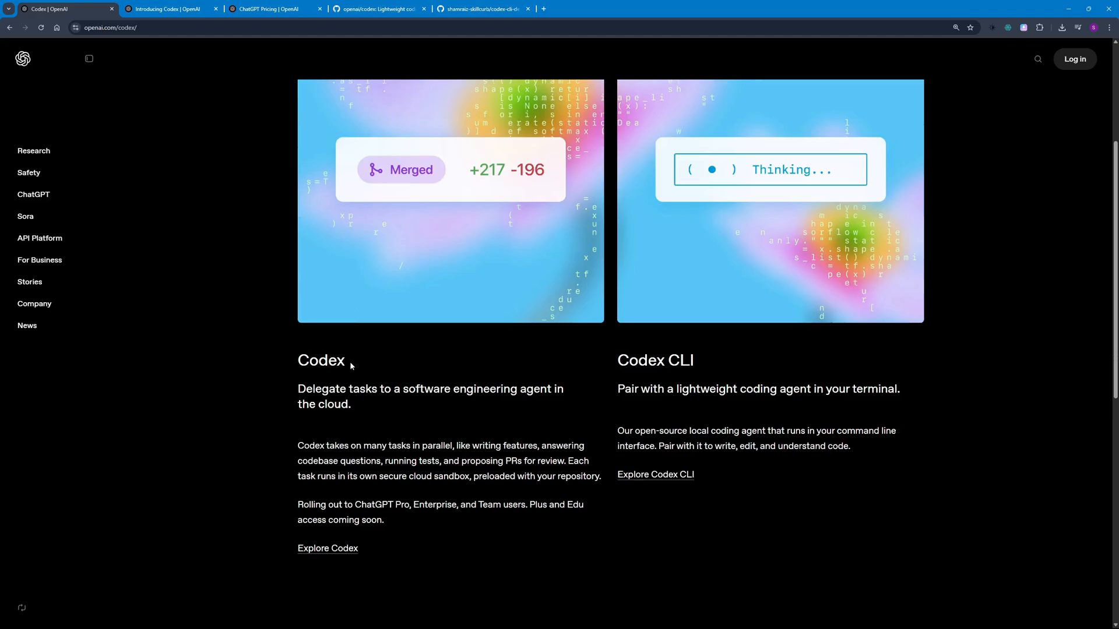
pyautogui.doubleClick(655, 360)
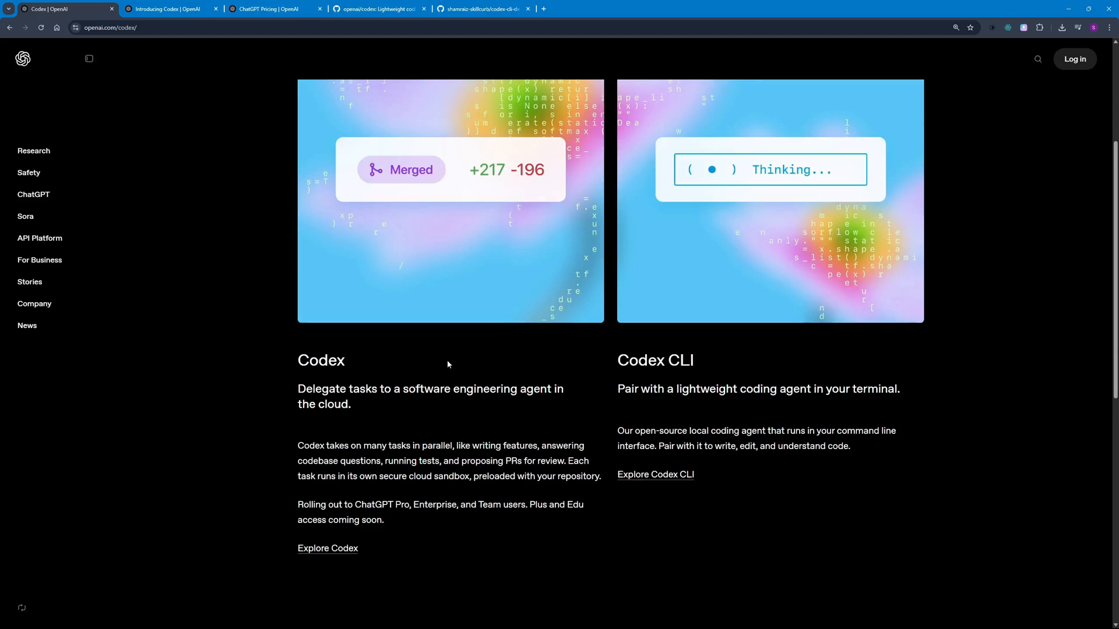
pyautogui.doubleClick(654, 360)
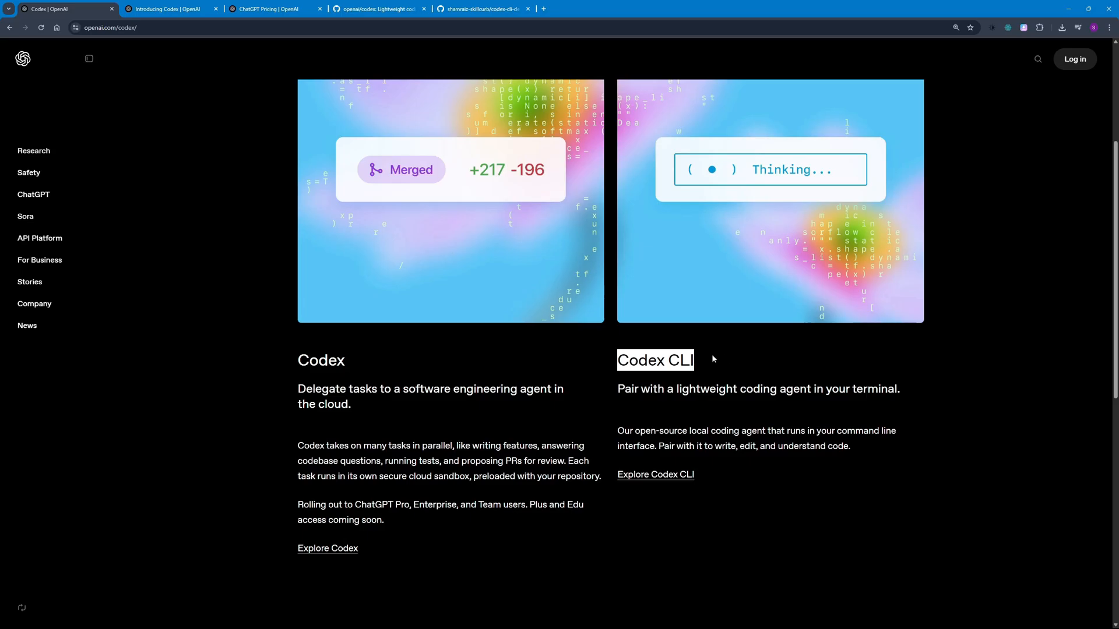
# - Look over the openai/codex repository page, then switch to the Introducing Codex announcement
pyautogui.click(379, 8)
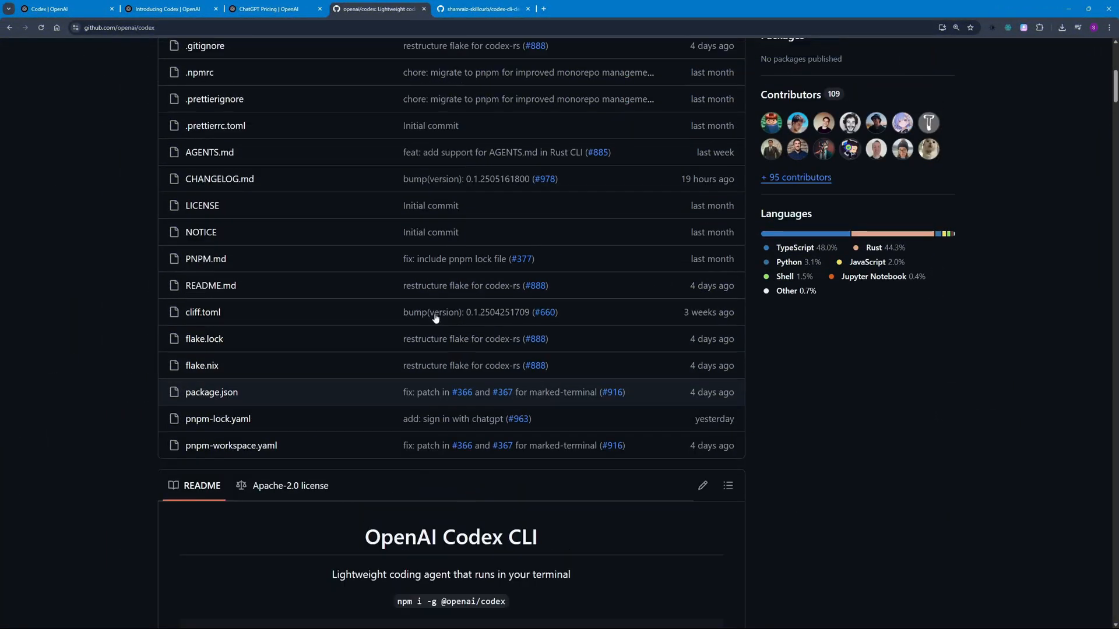
pyautogui.scroll(-3)
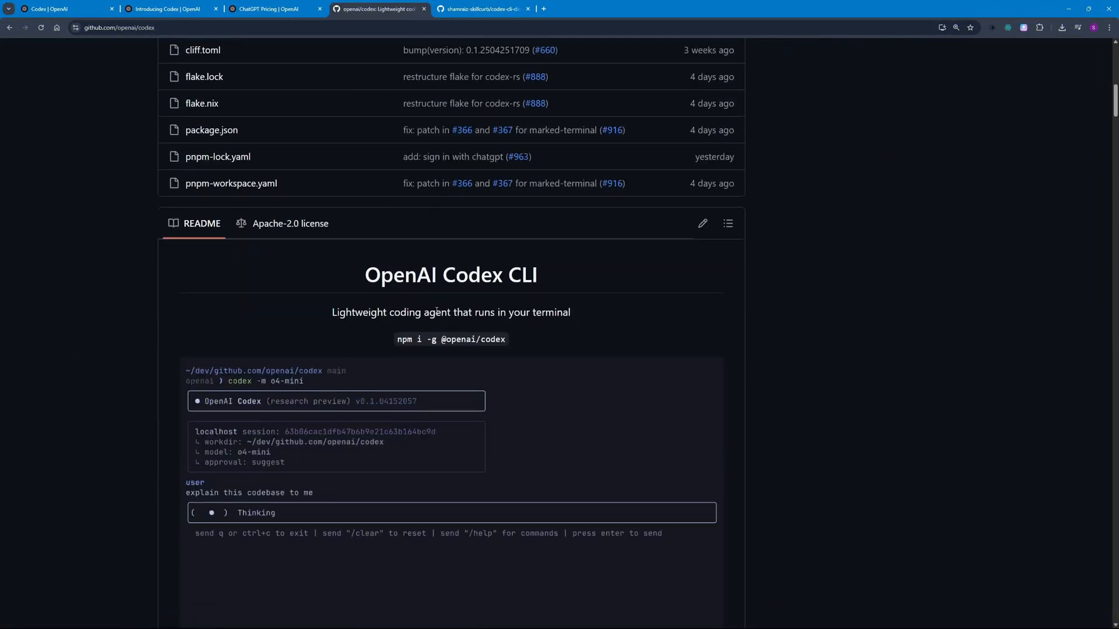
pyautogui.scroll(-3)
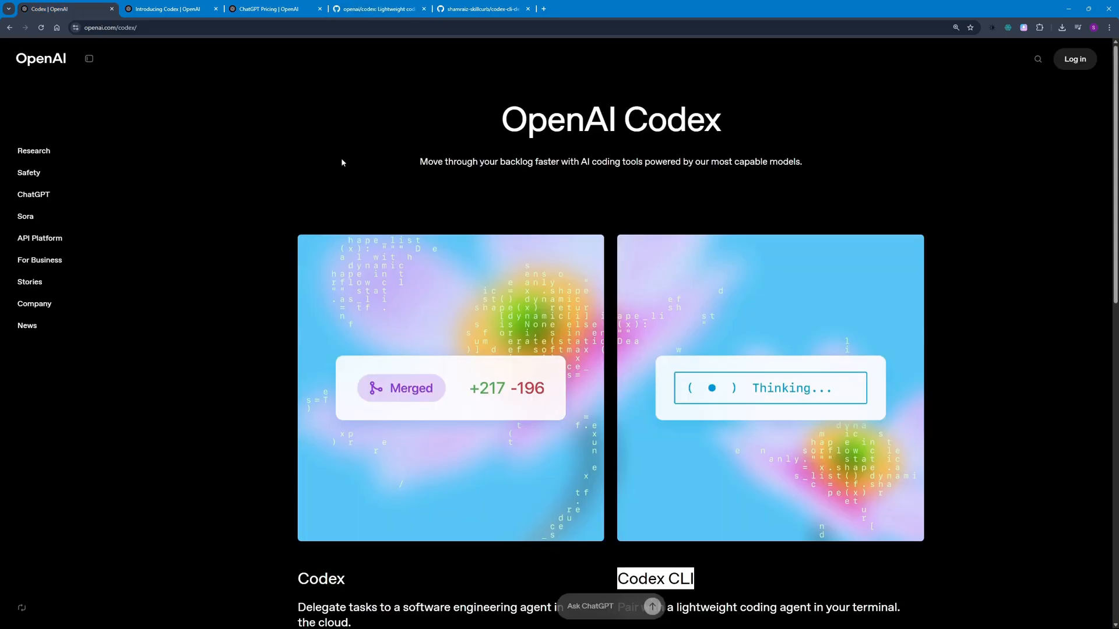
pyautogui.click(170, 9)
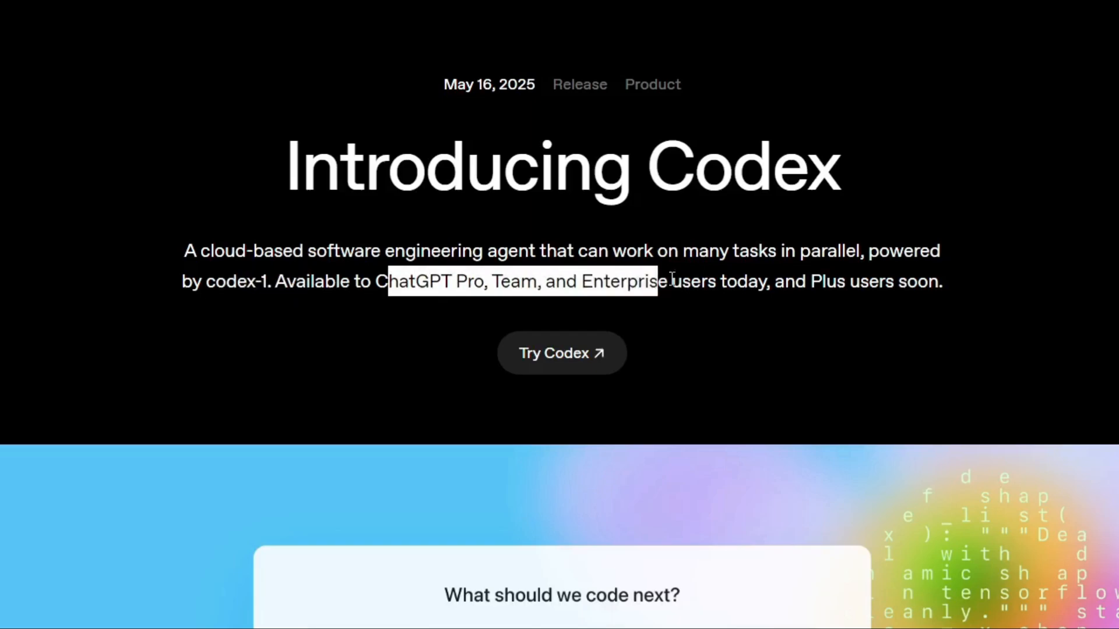
# - Highlight the Pro plan's Codex agent access on ChatGPT Pricing, then return to the article
pyautogui.click(274, 9)
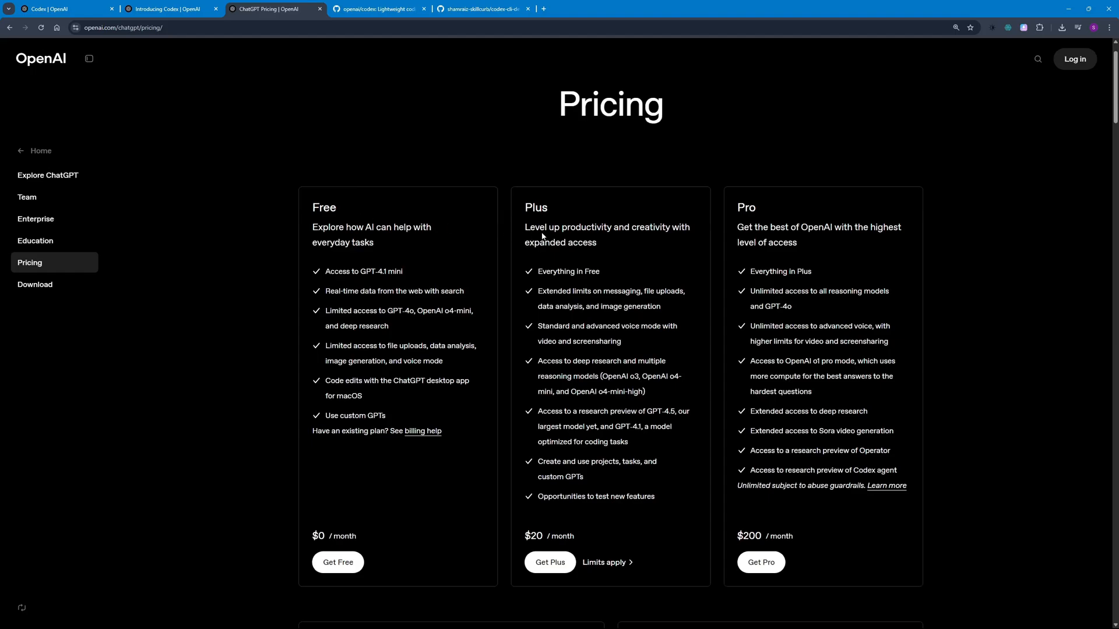
pyautogui.scroll(-3)
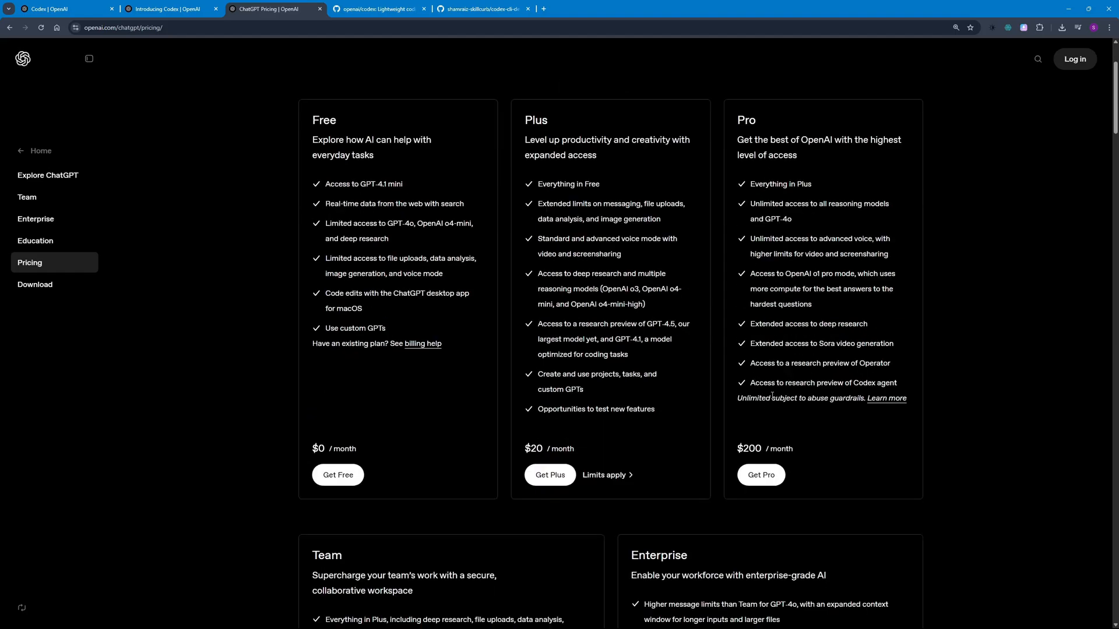
pyautogui.doubleClick(823, 384)
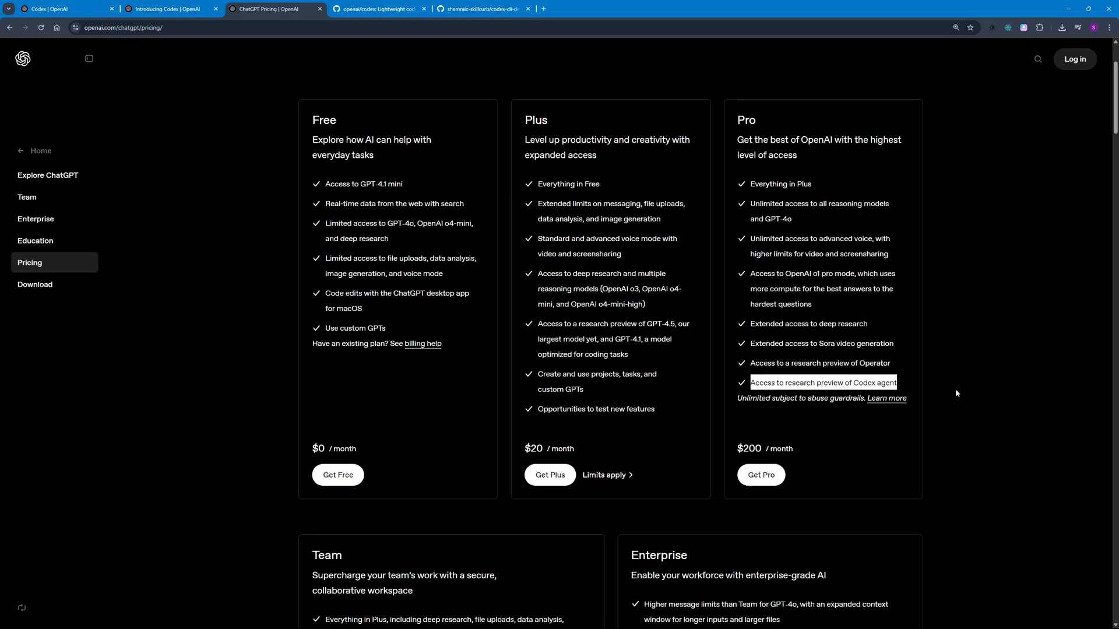
pyautogui.scroll(3)
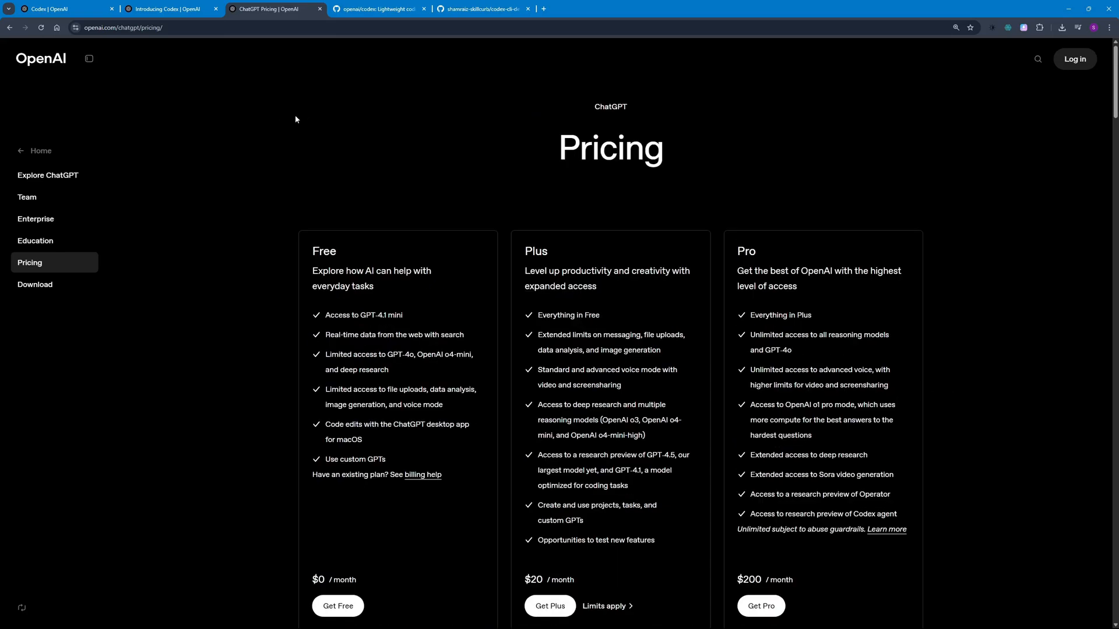
pyautogui.click(169, 9)
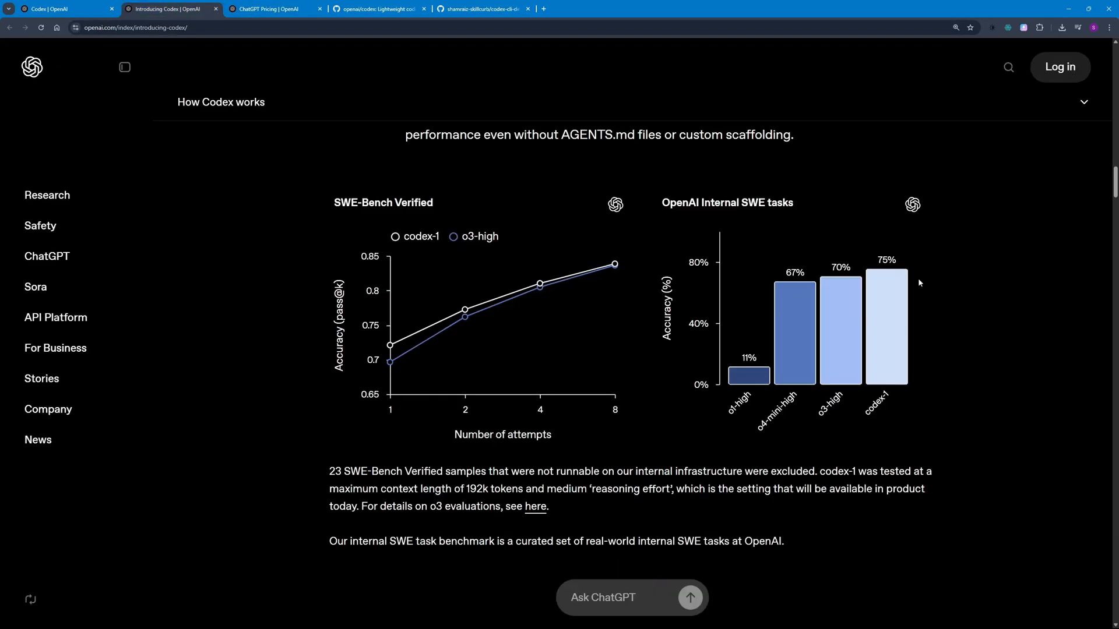
pyautogui.moveTo(883, 343)
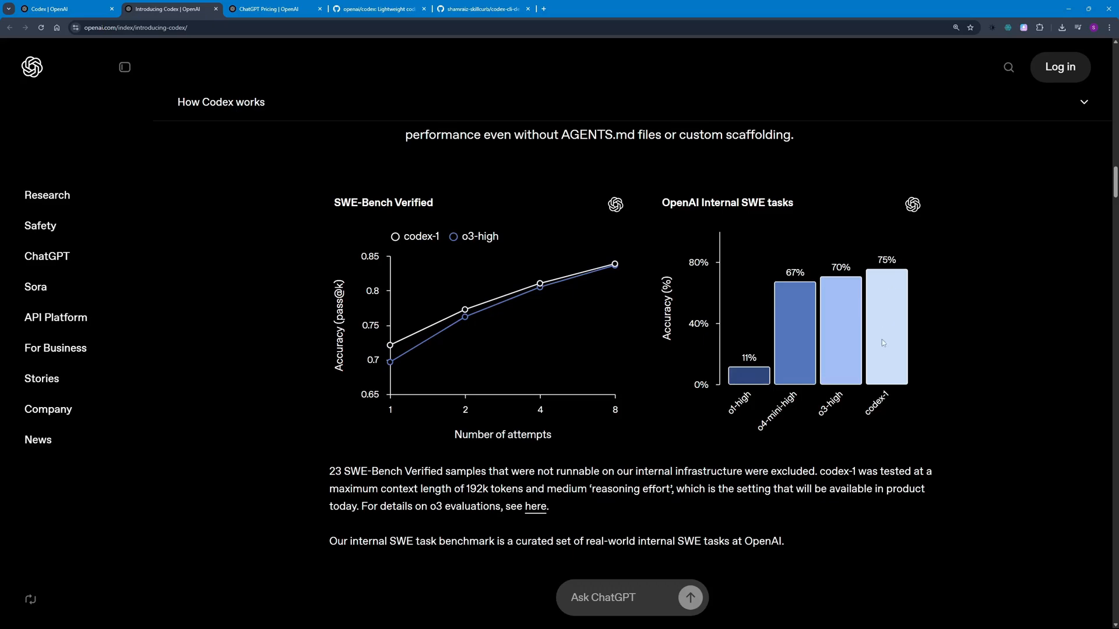
pyautogui.moveTo(889, 369)
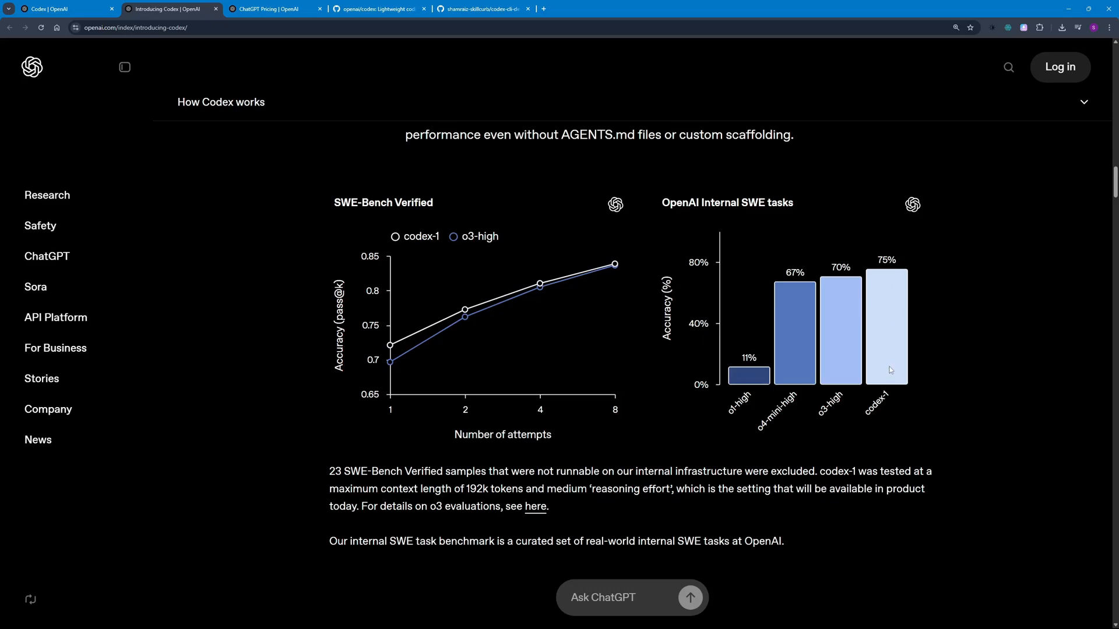
pyautogui.moveTo(879, 362)
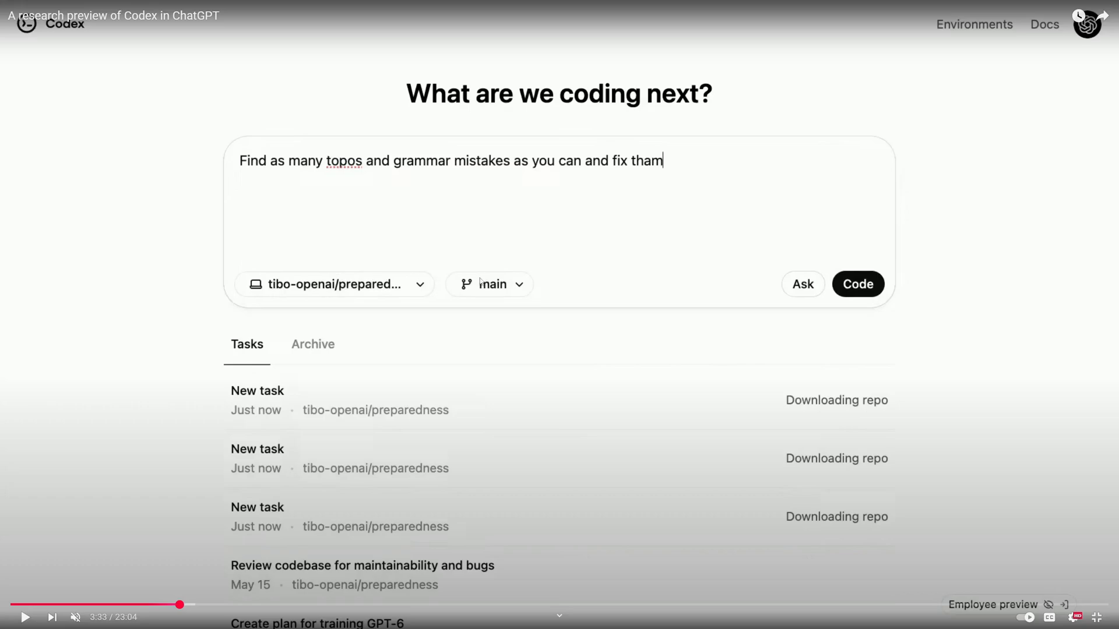
pyautogui.moveTo(655, 284)
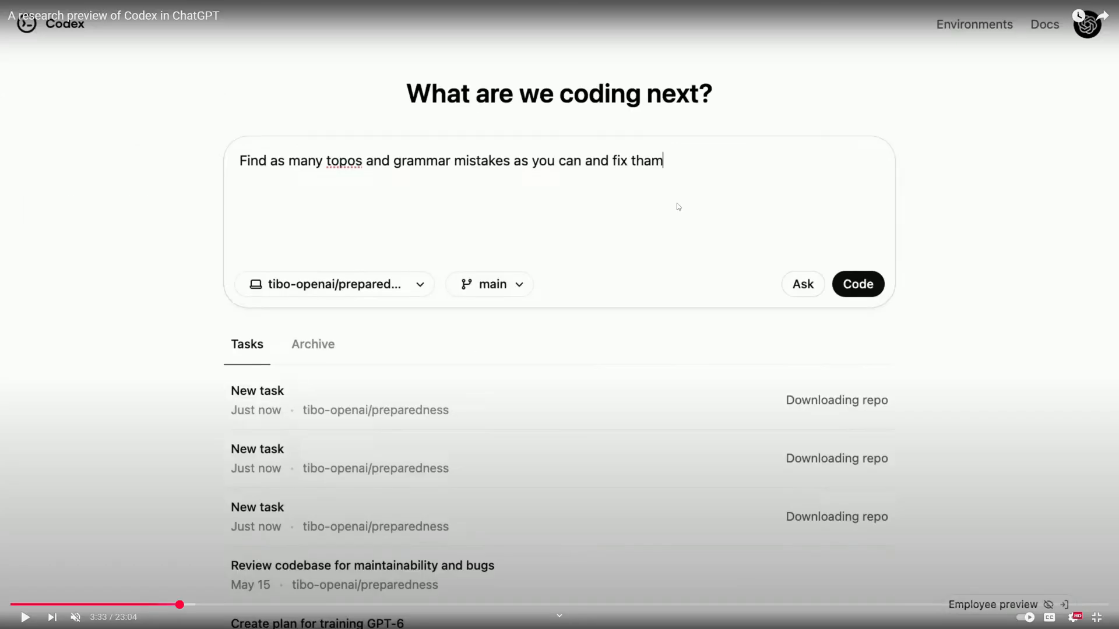
pyautogui.moveTo(386, 422)
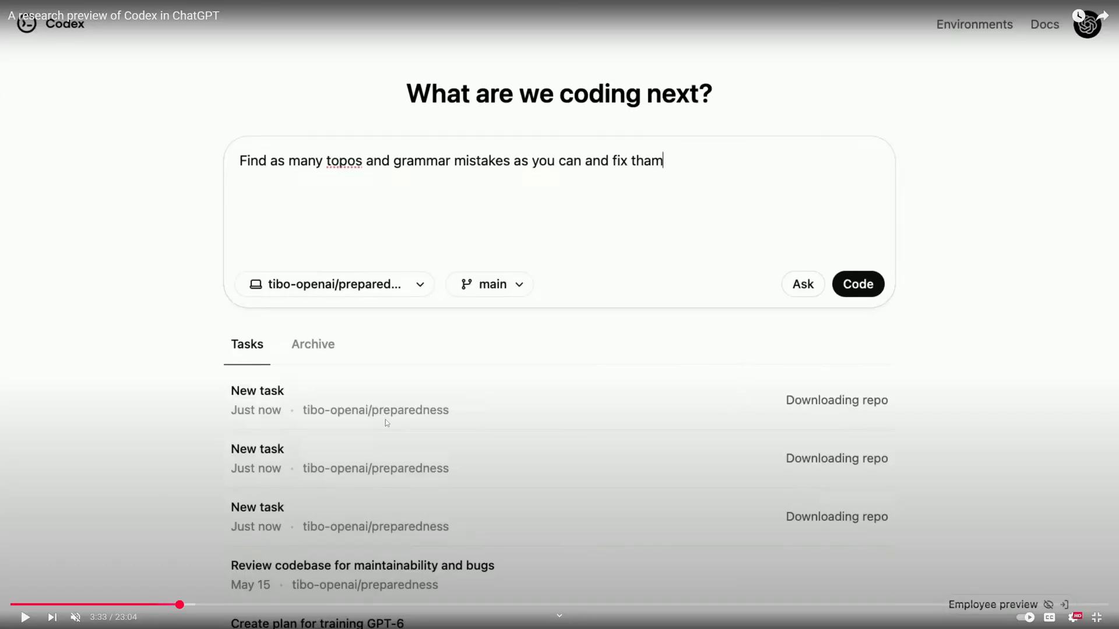
pyautogui.moveTo(561, 457)
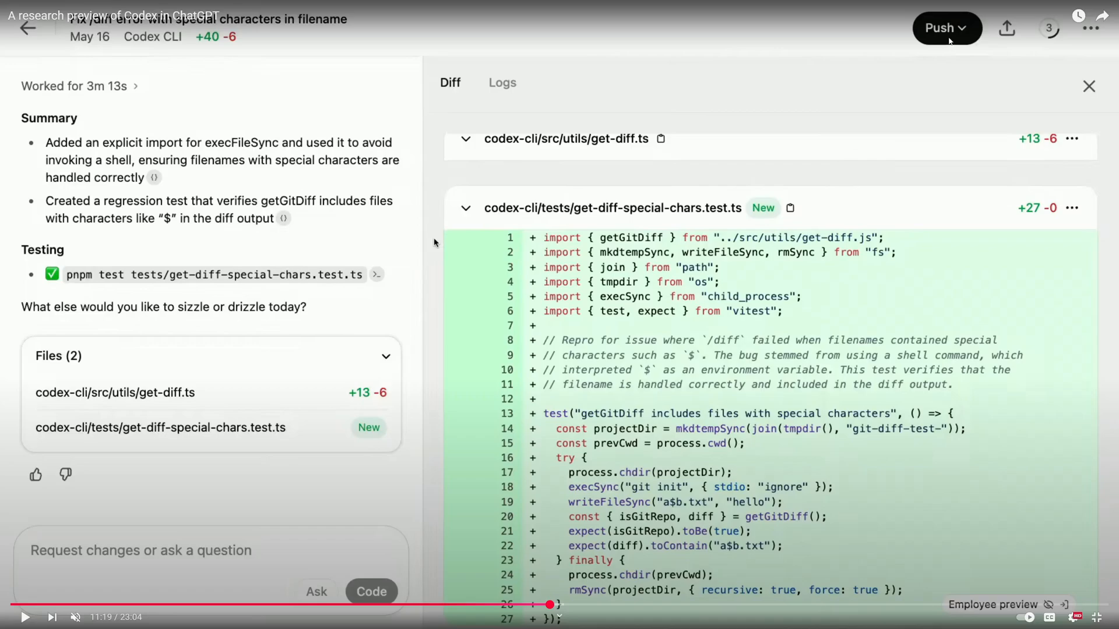
pyautogui.moveTo(915, 60)
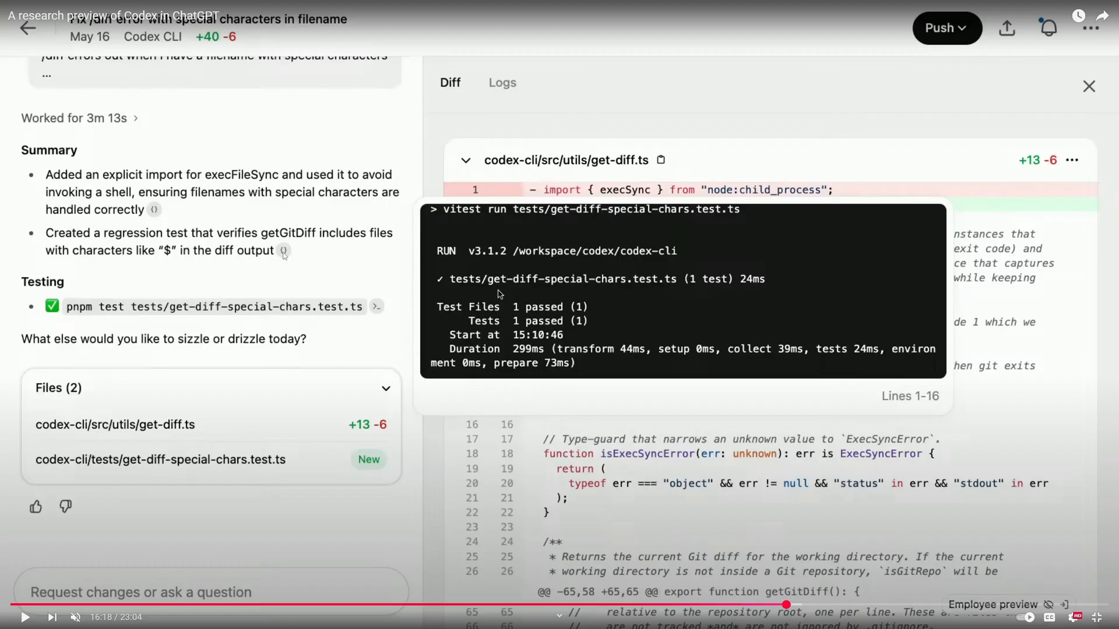
# - Return from YouTube to the Introducing Codex announcement tab
pyautogui.click(171, 9)
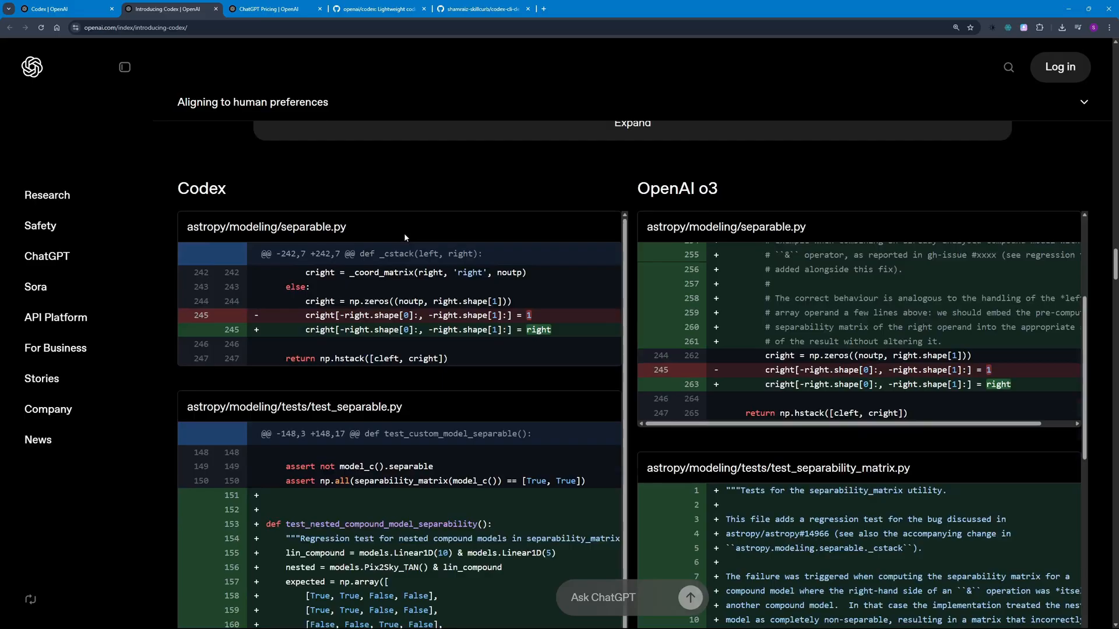
# - Scroll the Introducing Codex article back up to its title and Try Codex link
pyautogui.scroll(3)
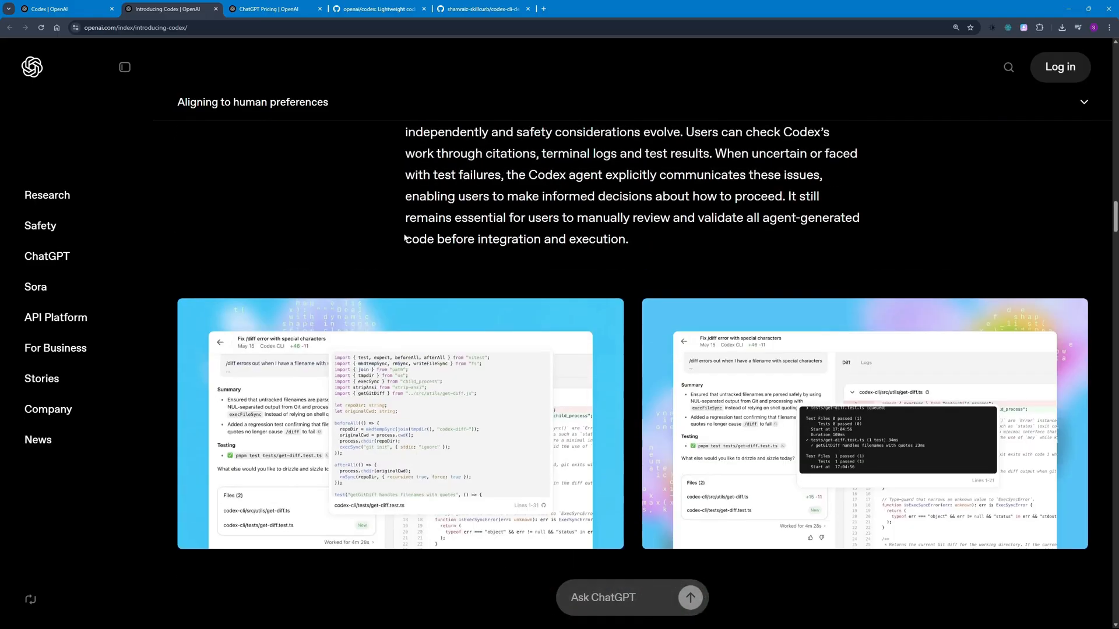
pyautogui.scroll(3)
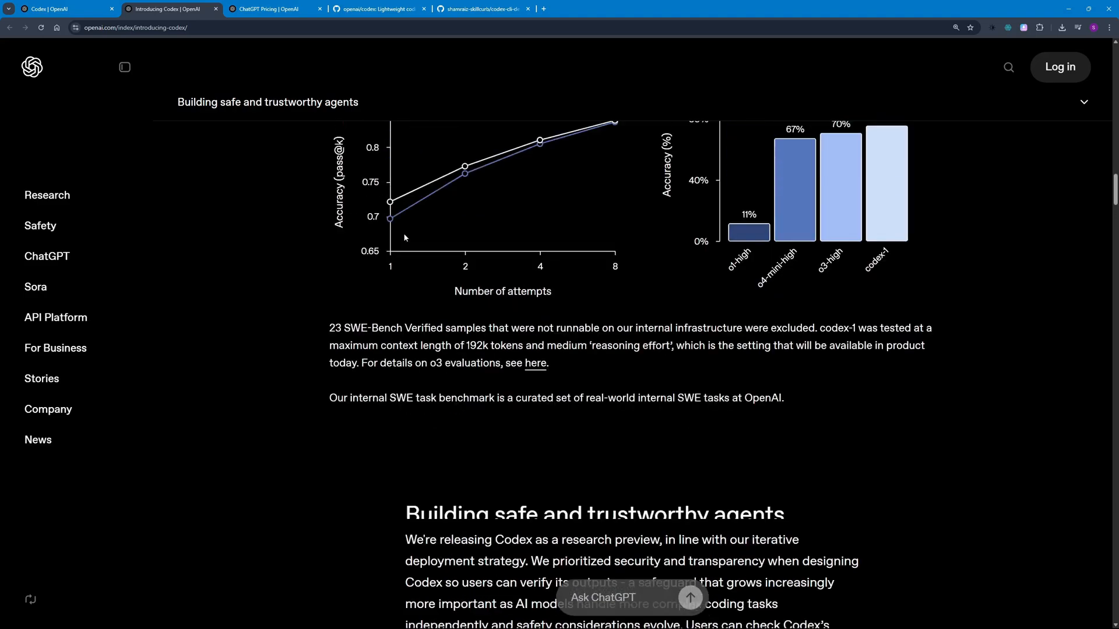
pyautogui.scroll(3)
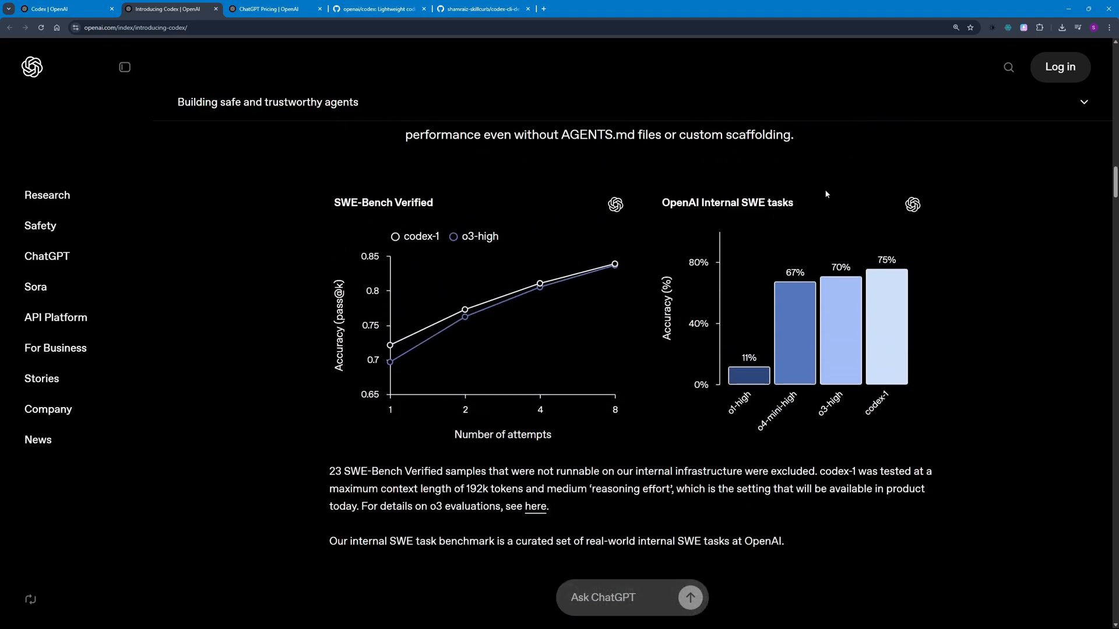
pyautogui.scroll(3)
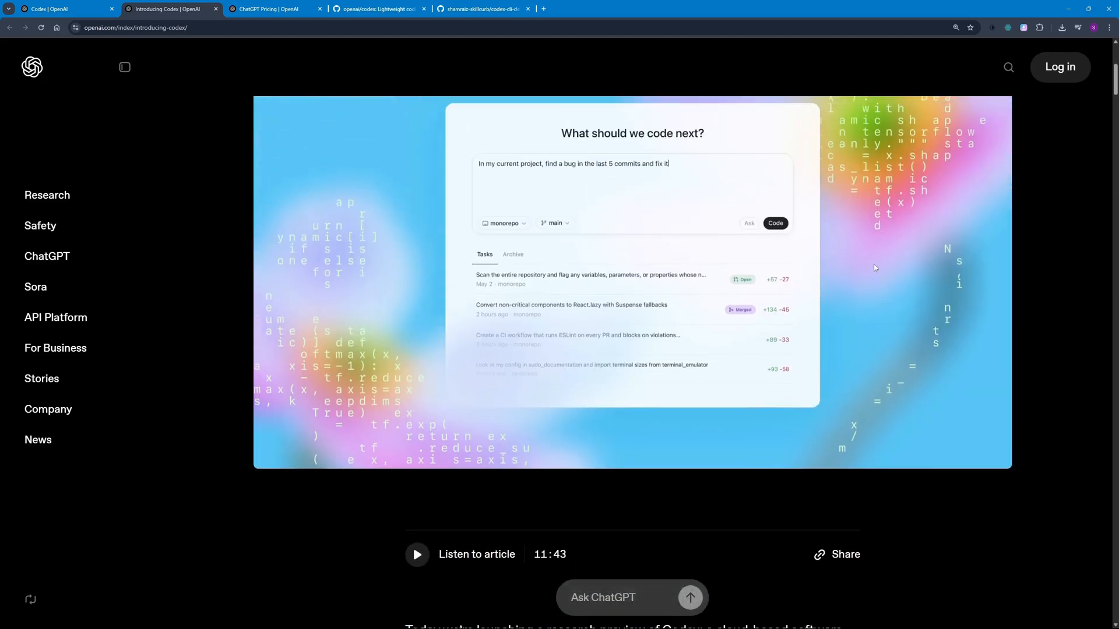
pyautogui.scroll(3)
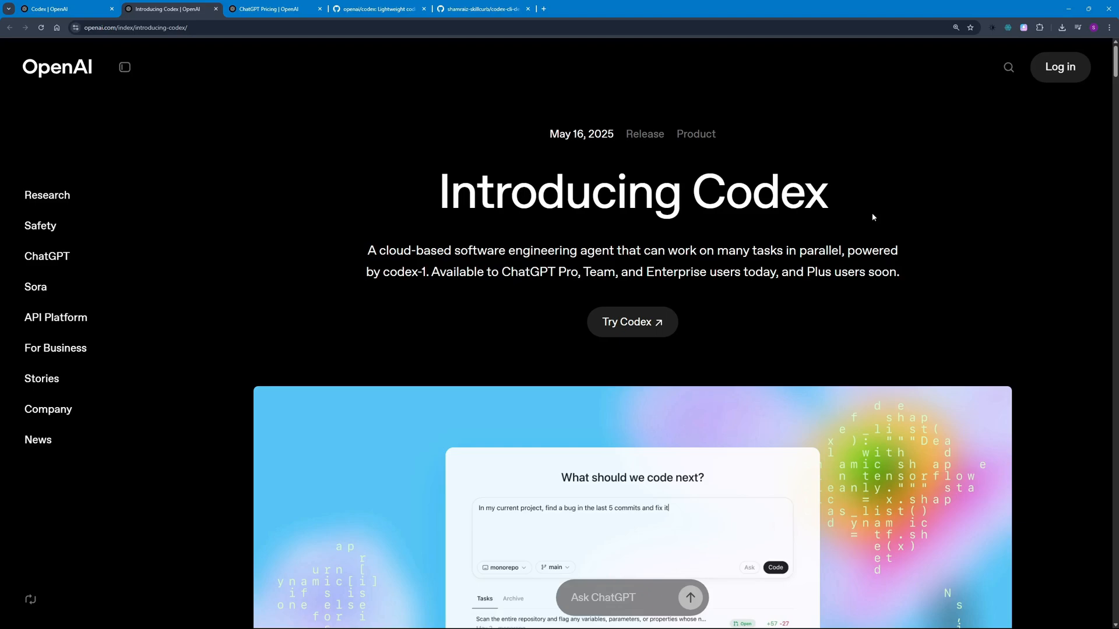
# - Scroll the openai/codex README down to its Quickstart install and API key steps
pyautogui.click(380, 9)
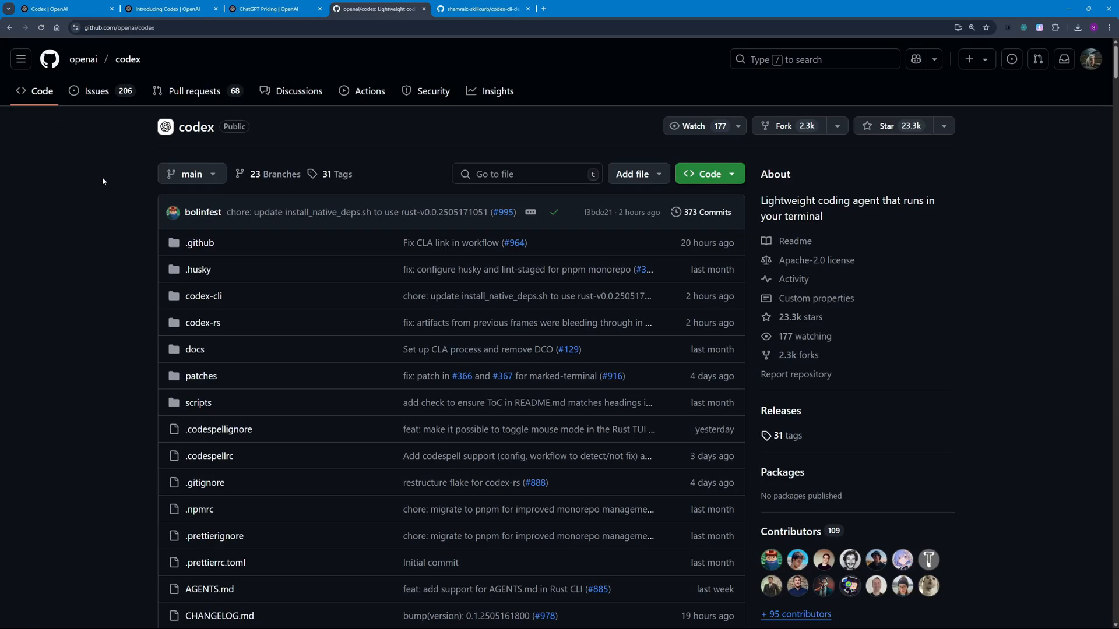
pyautogui.scroll(-3)
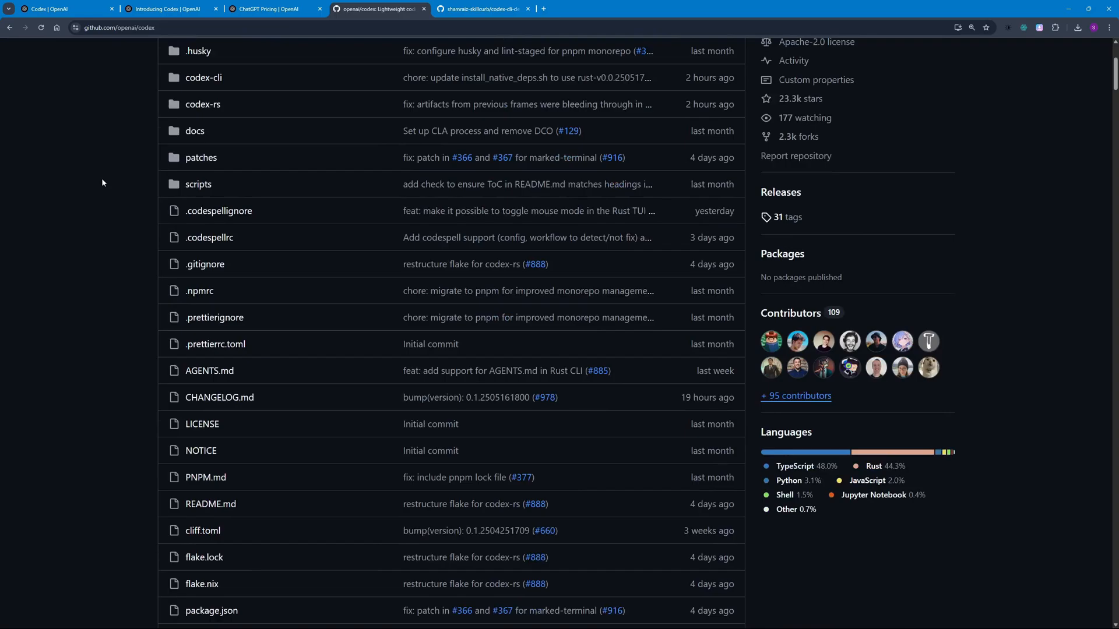
pyautogui.scroll(-3)
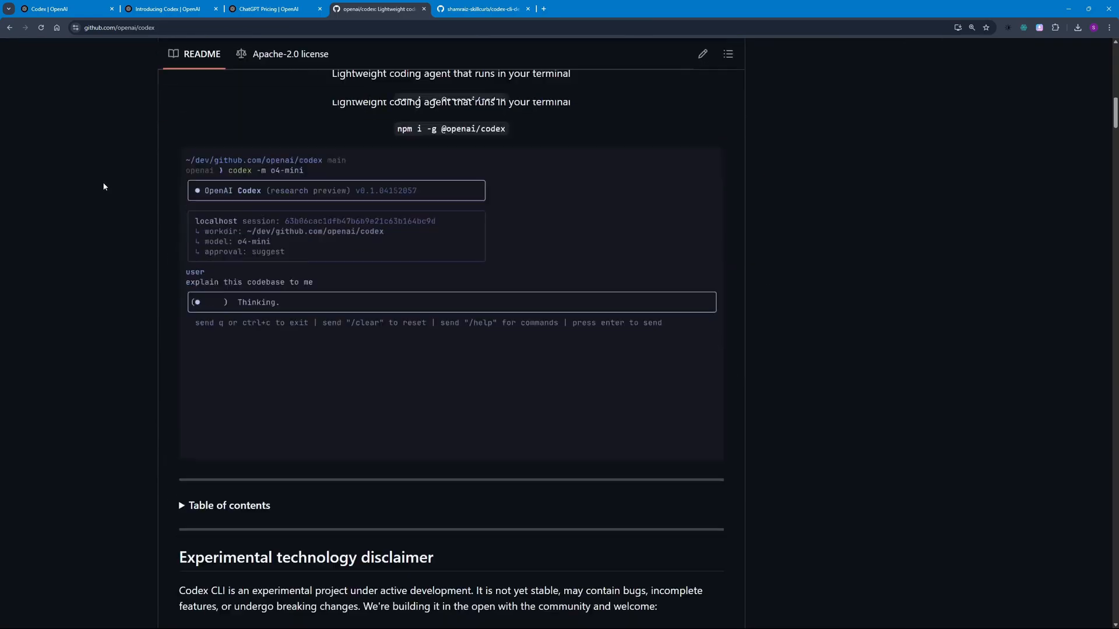
pyautogui.scroll(-3)
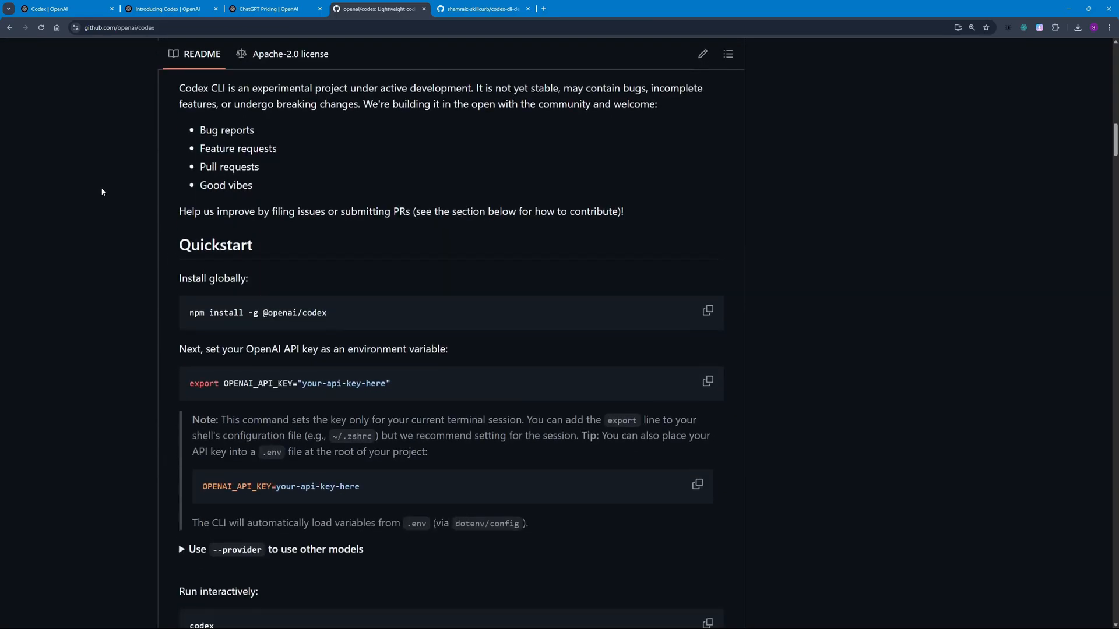
pyautogui.scroll(-3)
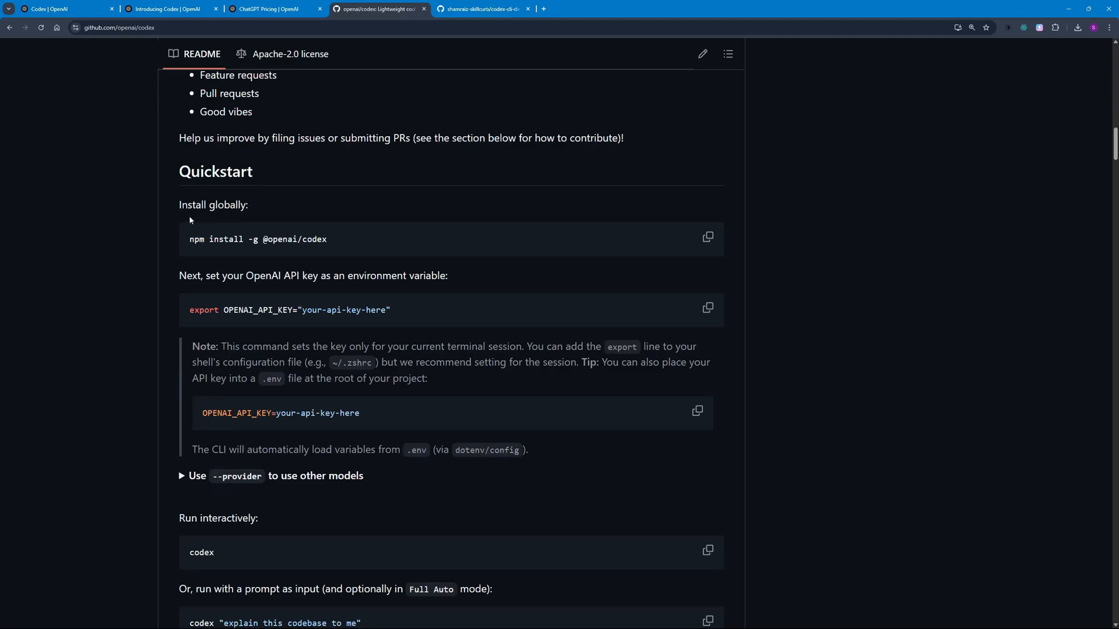
pyautogui.click(708, 237)
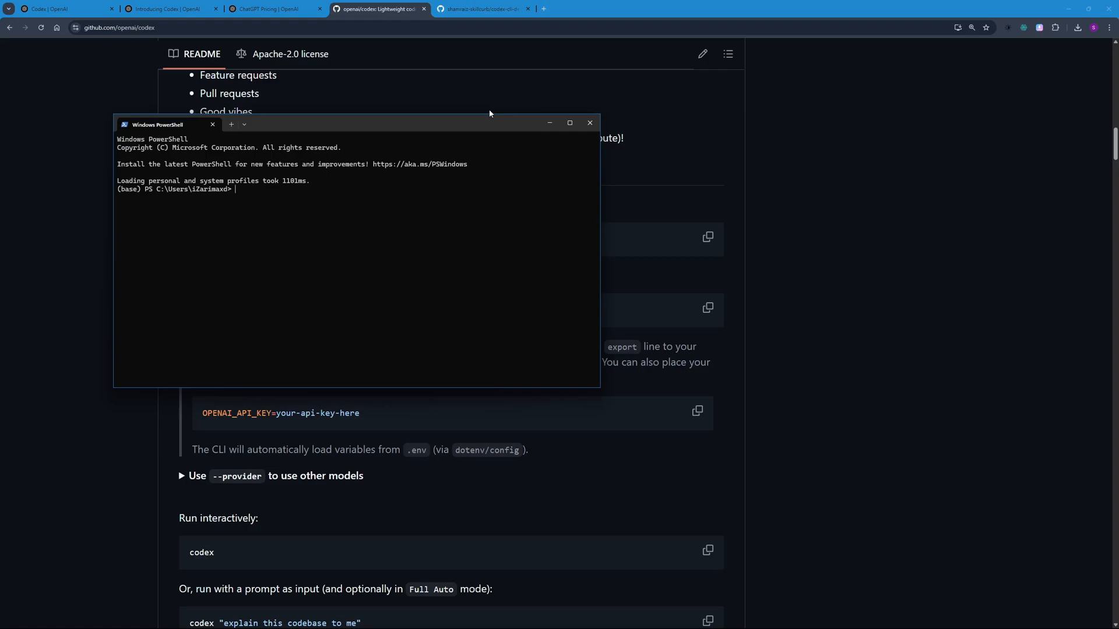
pyautogui.write('npm install -g @openai/codex')
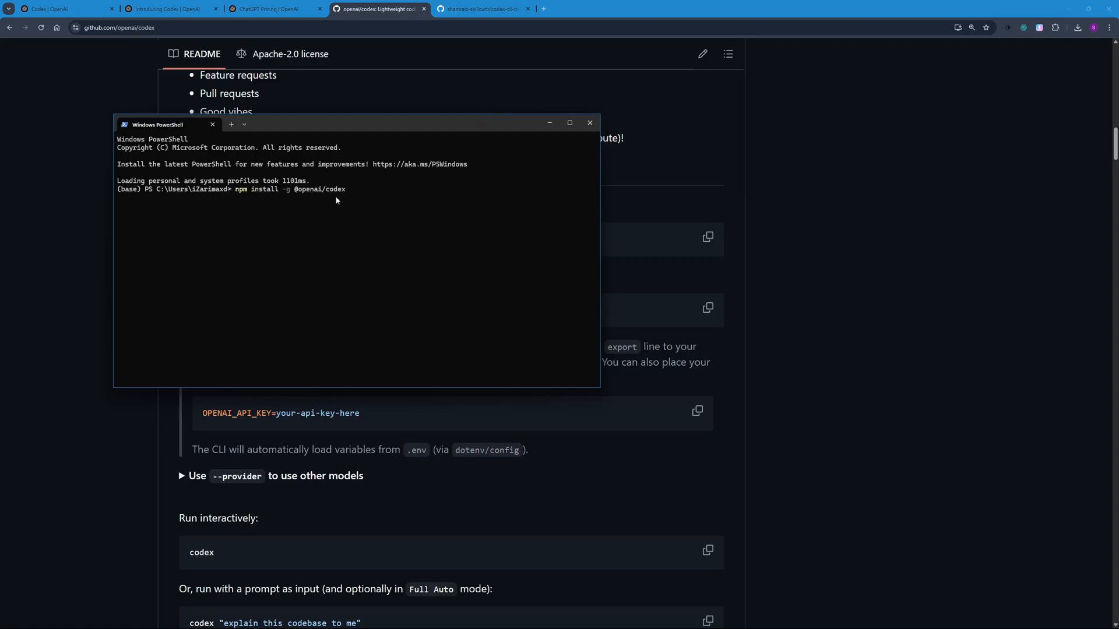
pyautogui.moveTo(364, 197)
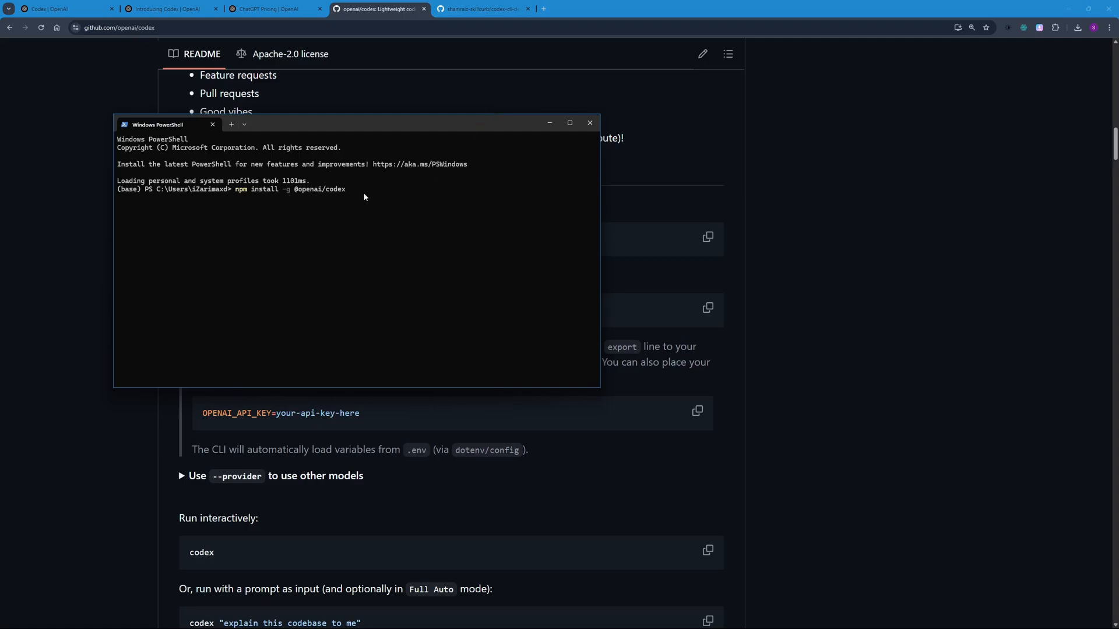
pyautogui.press('Return')
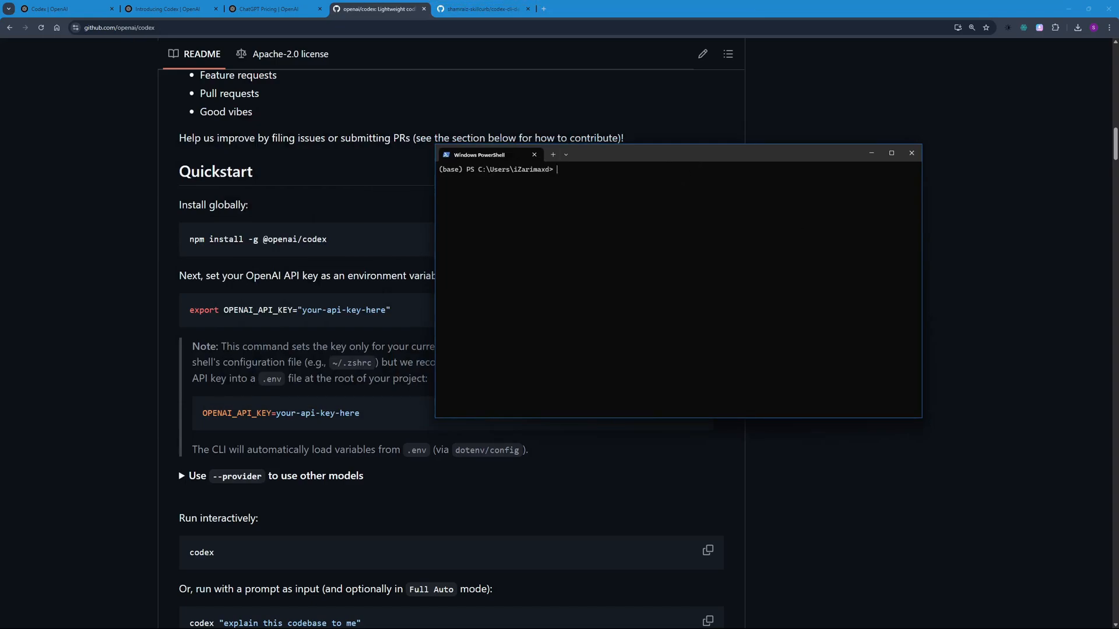
pyautogui.moveTo(489, 155); pyautogui.dragTo(578, 219)
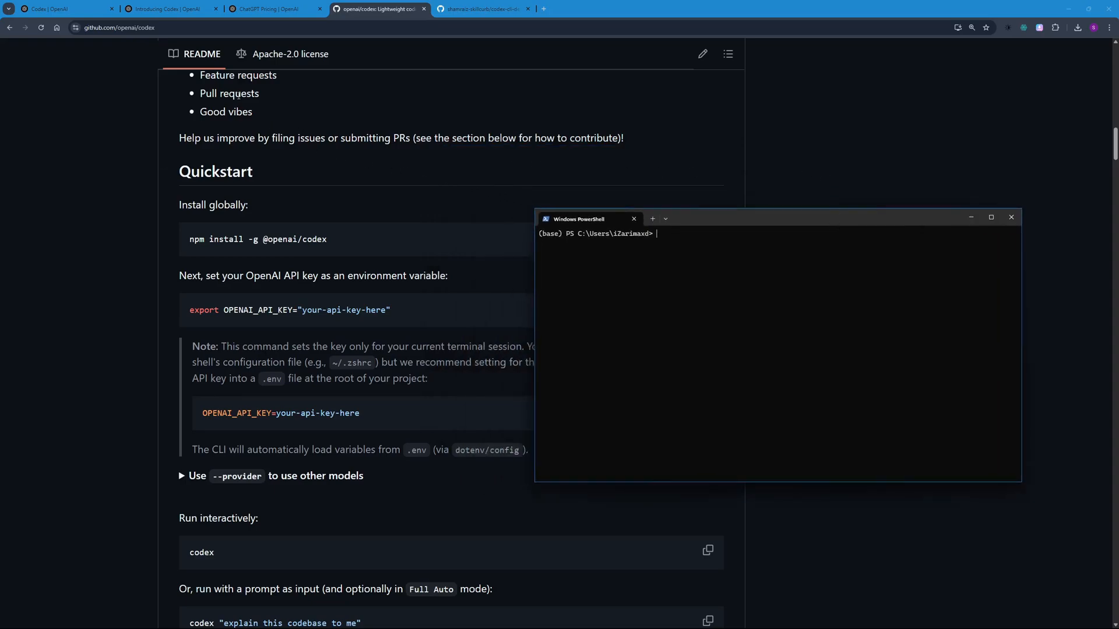
pyautogui.moveTo(224, 153)
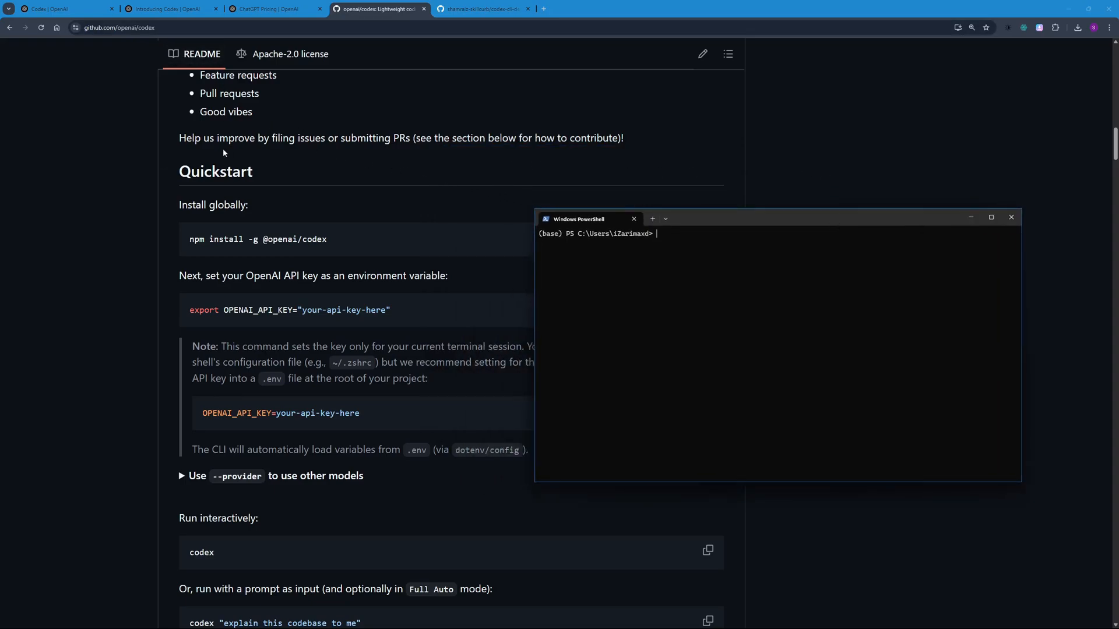
# - Check the article's availability and pricing section, then go back to the openai/codex README
pyautogui.click(169, 9)
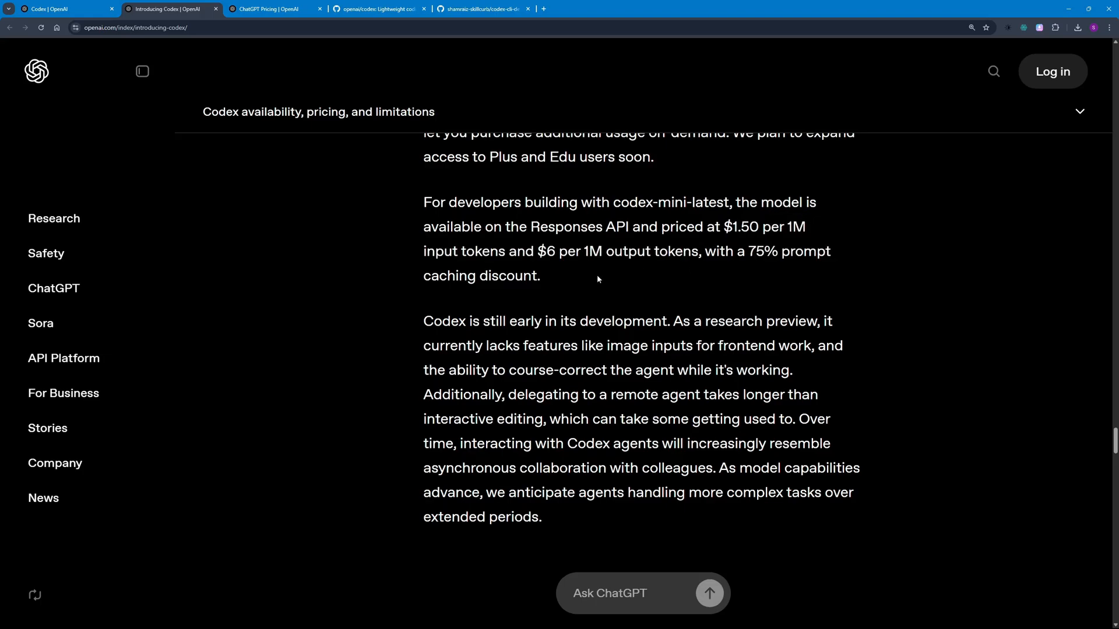
pyautogui.scroll(3)
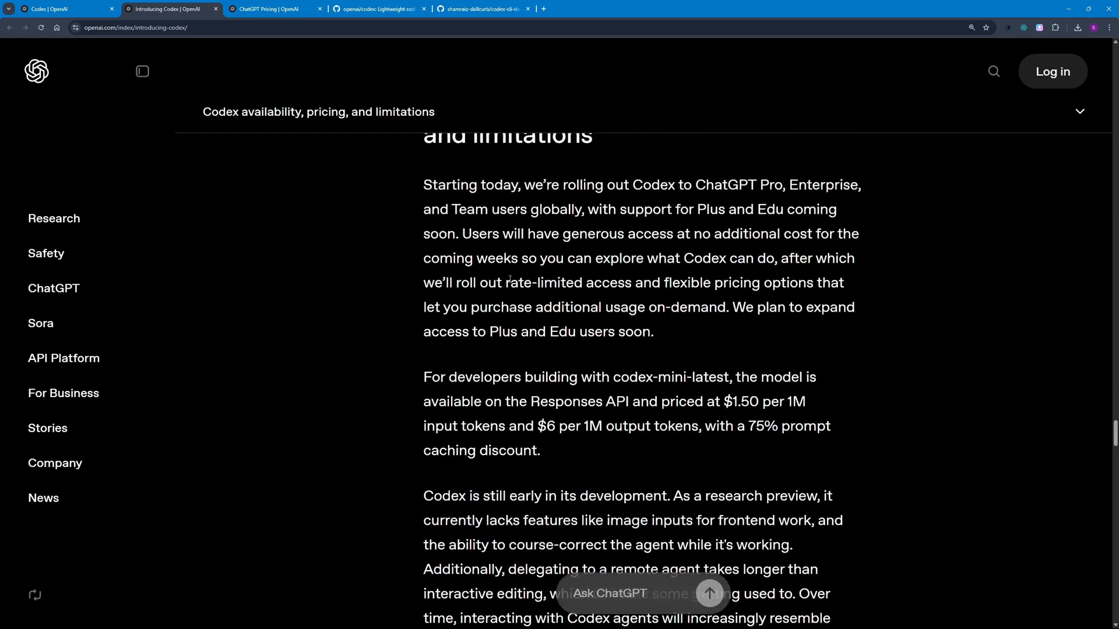
pyautogui.click(378, 9)
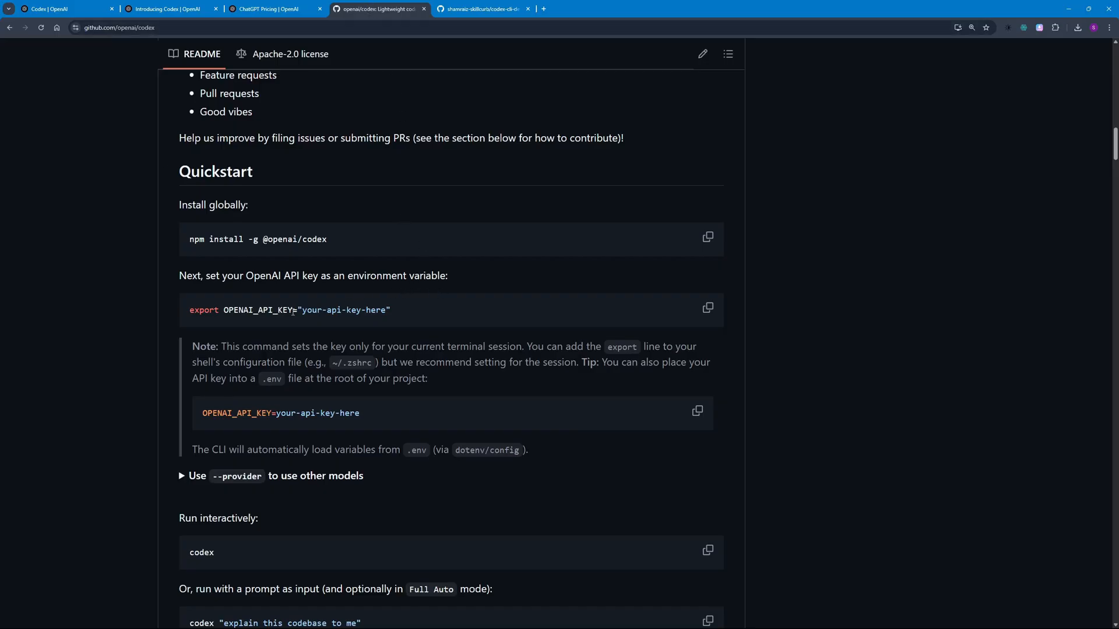
pyautogui.moveTo(480, 327)
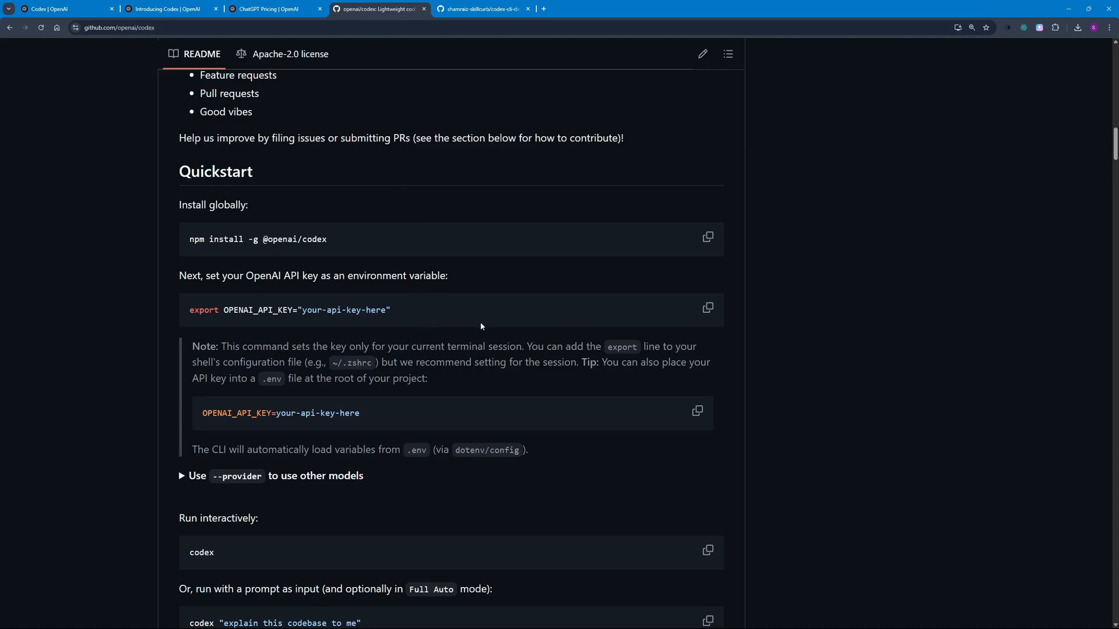
pyautogui.moveTo(349, 323)
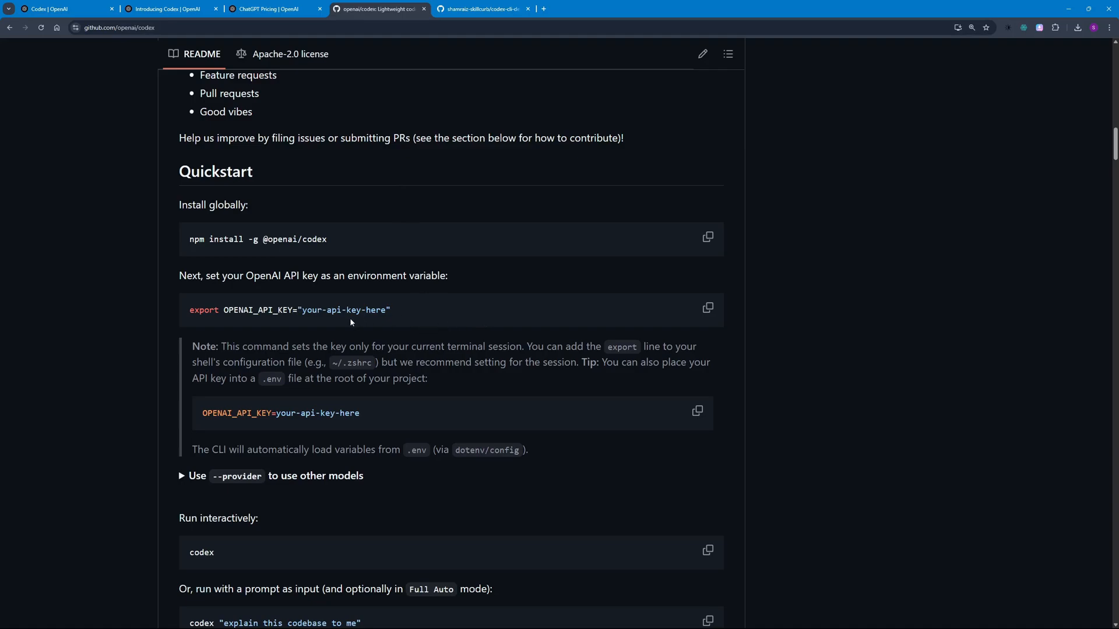
pyautogui.moveTo(262, 322)
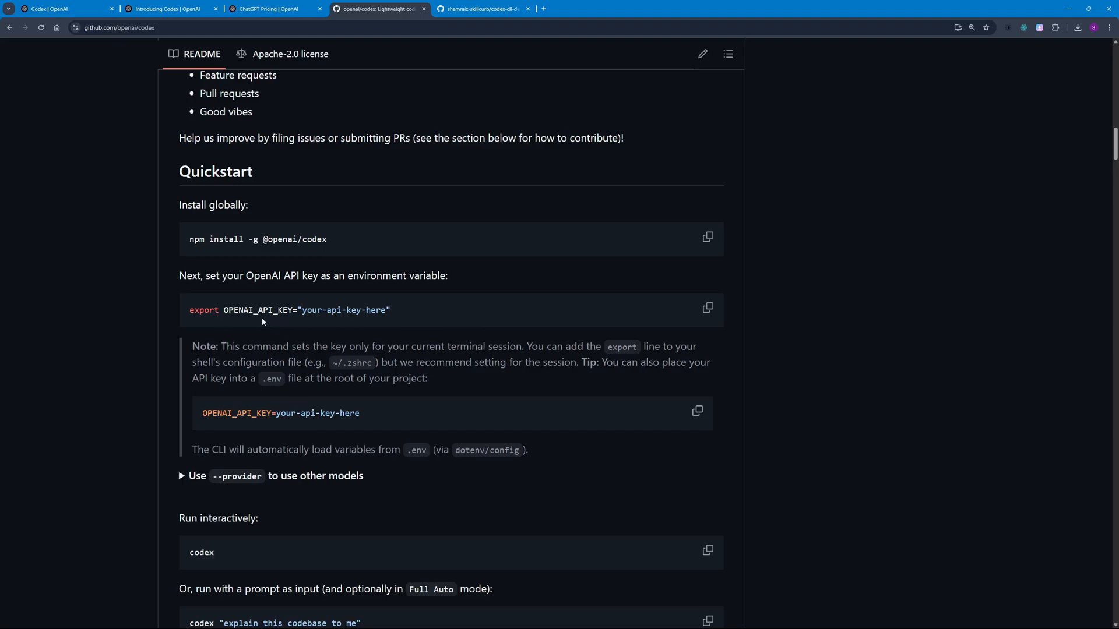
pyautogui.moveTo(308, 340)
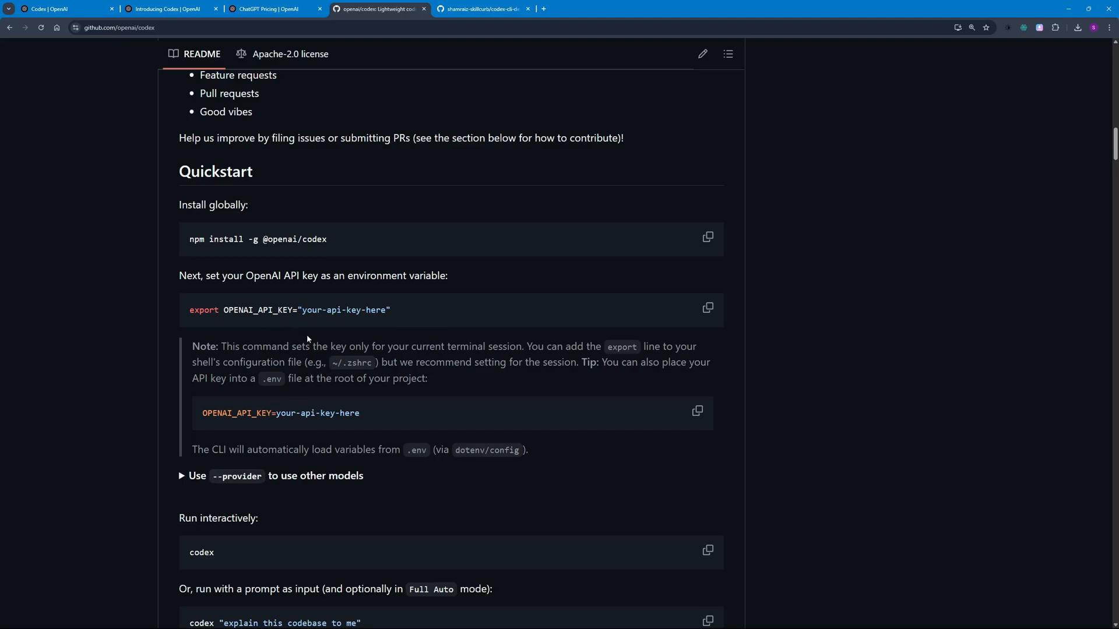
# - Highlight the README's shell configuration file note
pyautogui.scroll(-3)
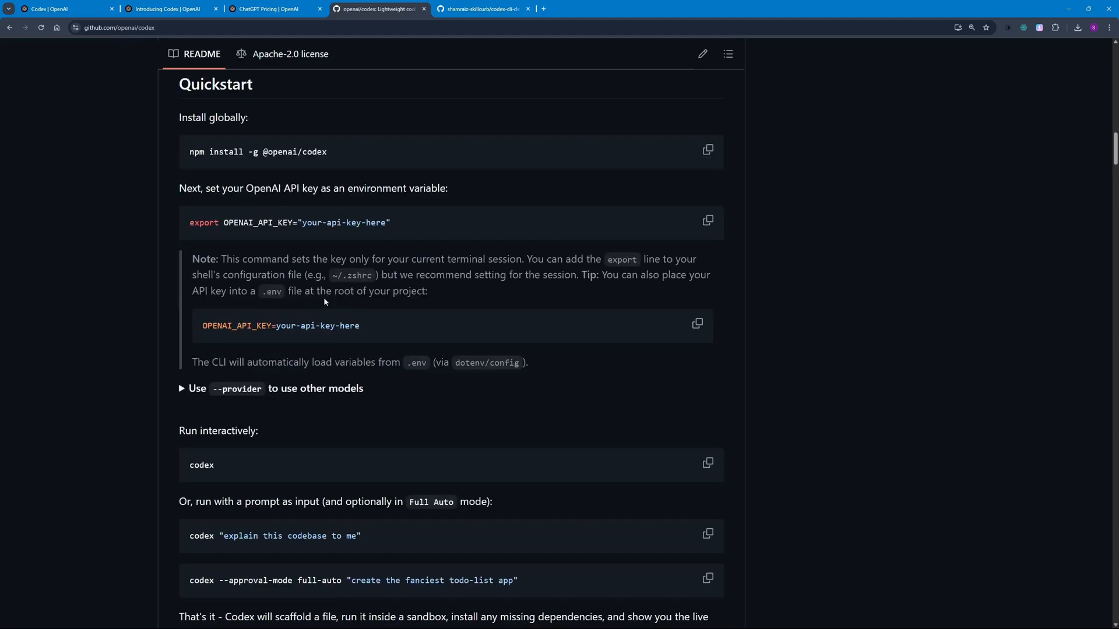
pyautogui.moveTo(276, 296)
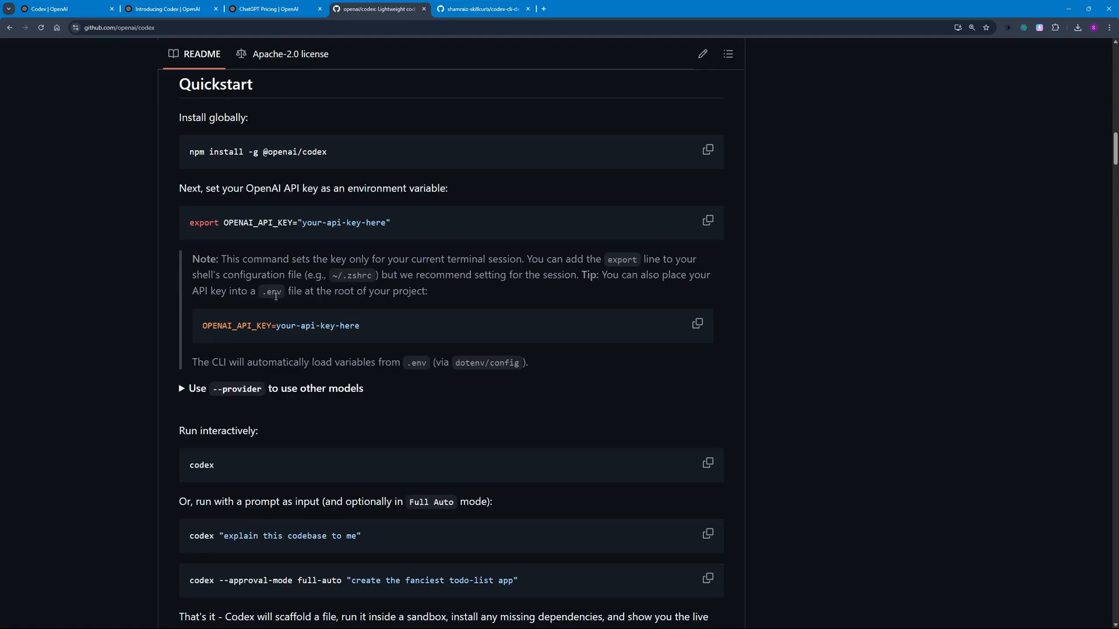
pyautogui.moveTo(252, 259); pyautogui.dragTo(322, 258)
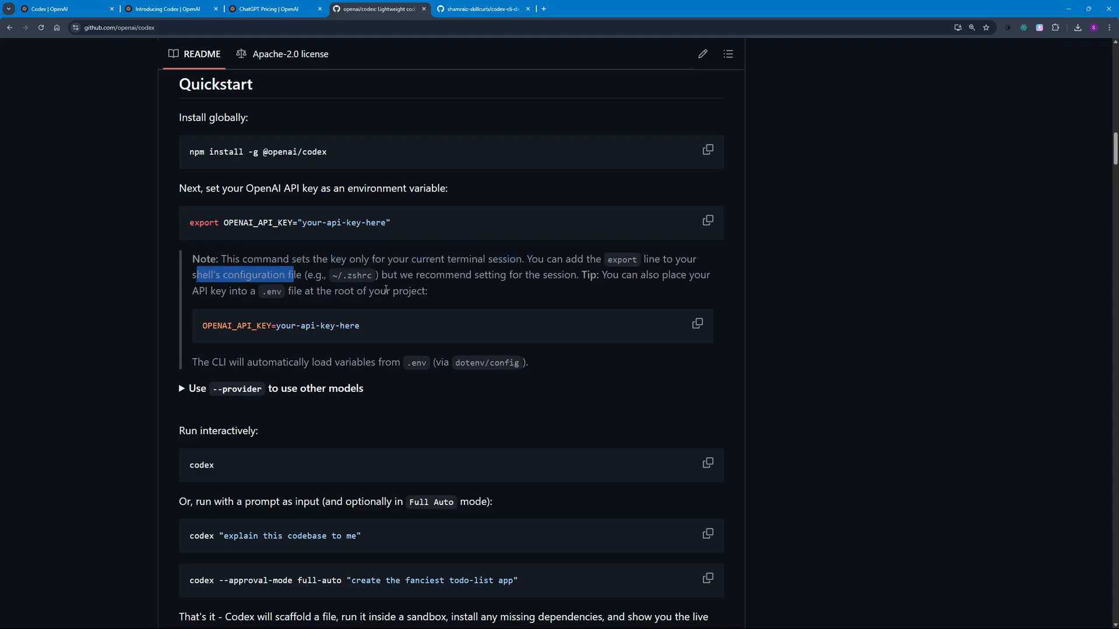
pyautogui.click(515, 286)
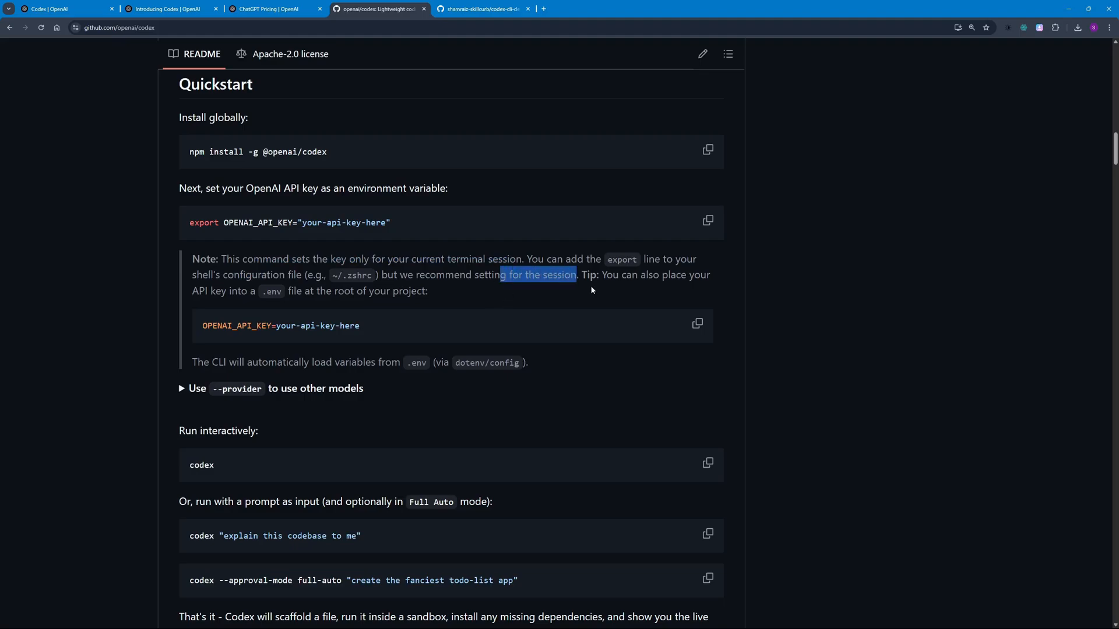
# - Scroll to the Run interactively example and copy its codex command
pyautogui.scroll(-3)
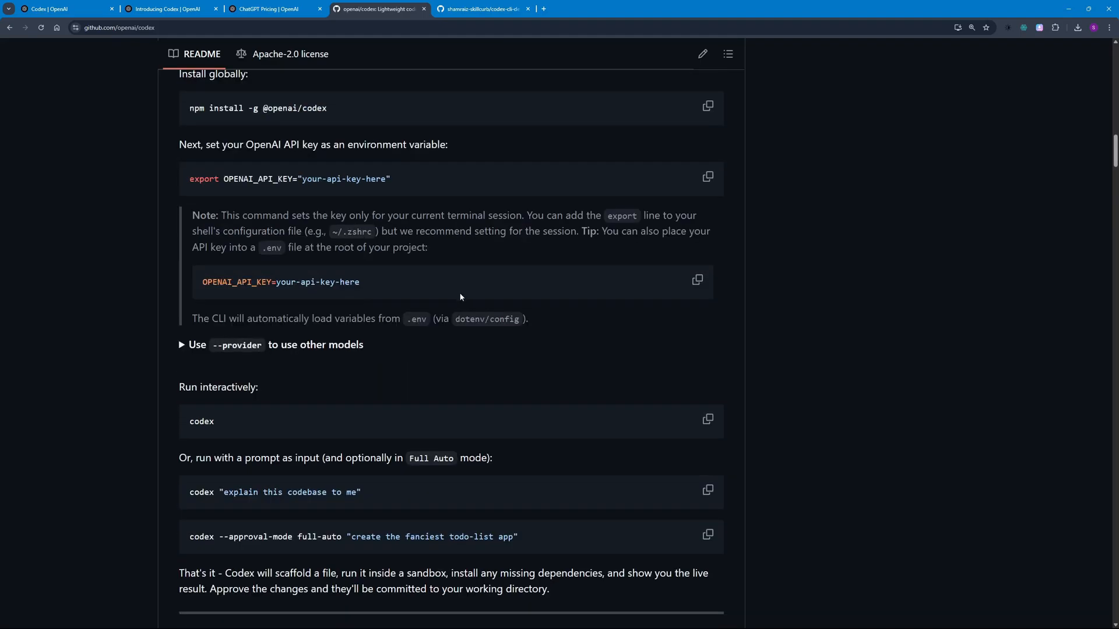
pyautogui.scroll(-3)
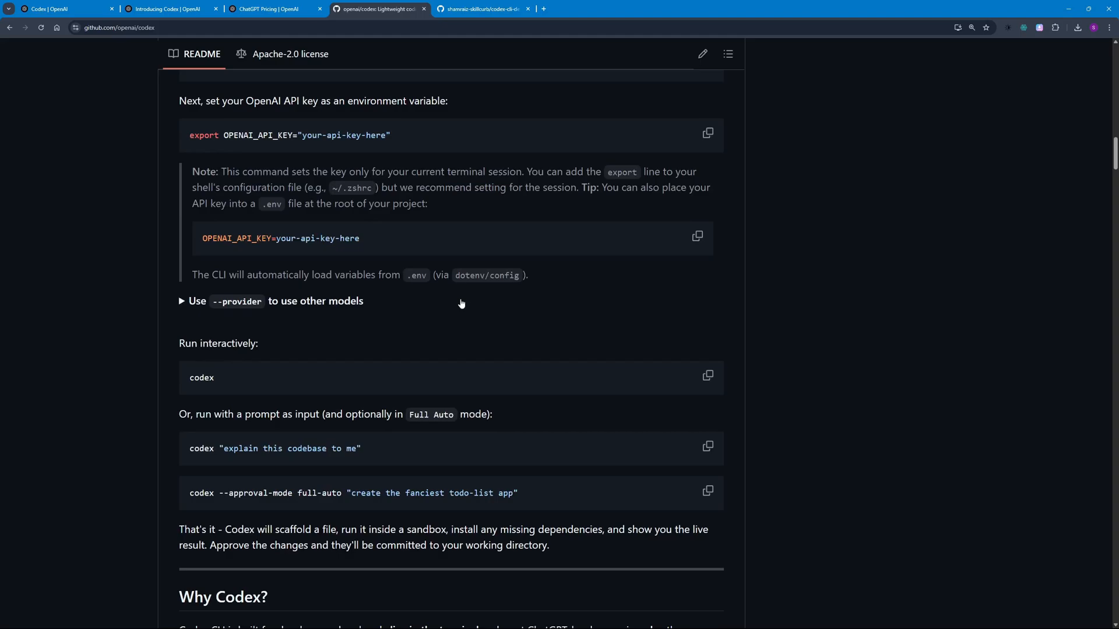
pyautogui.scroll(-3)
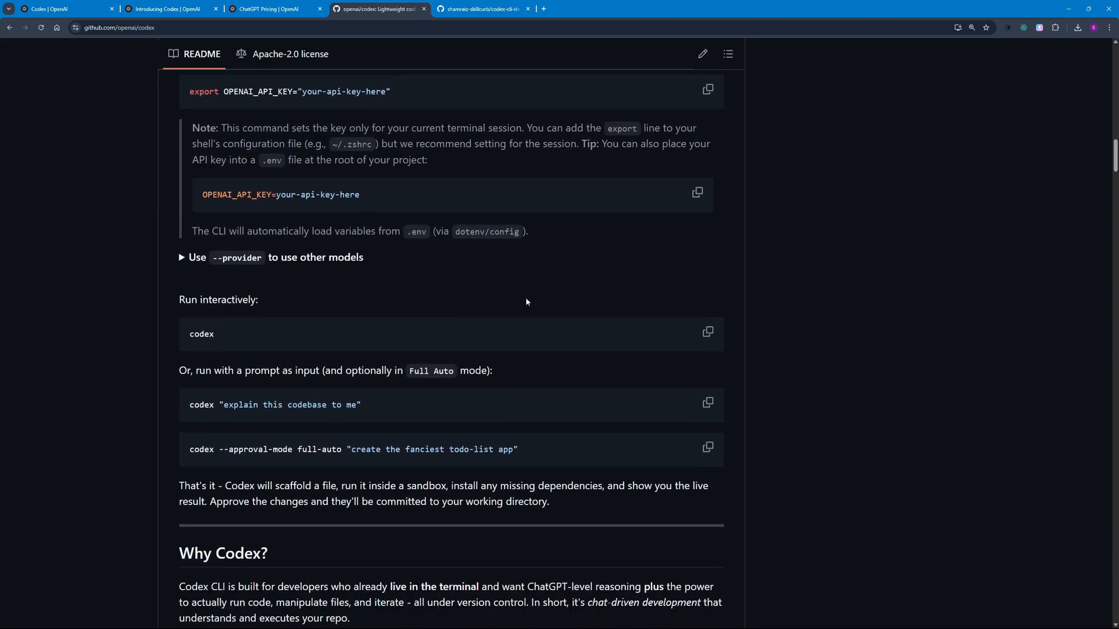
pyautogui.scroll(-3)
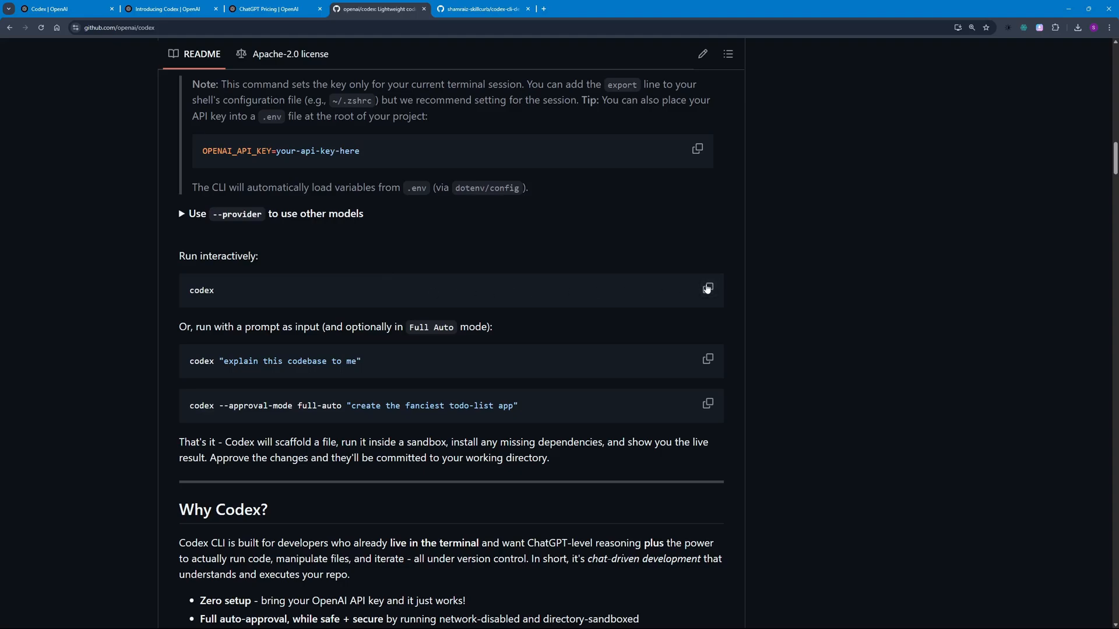
pyautogui.click(707, 289)
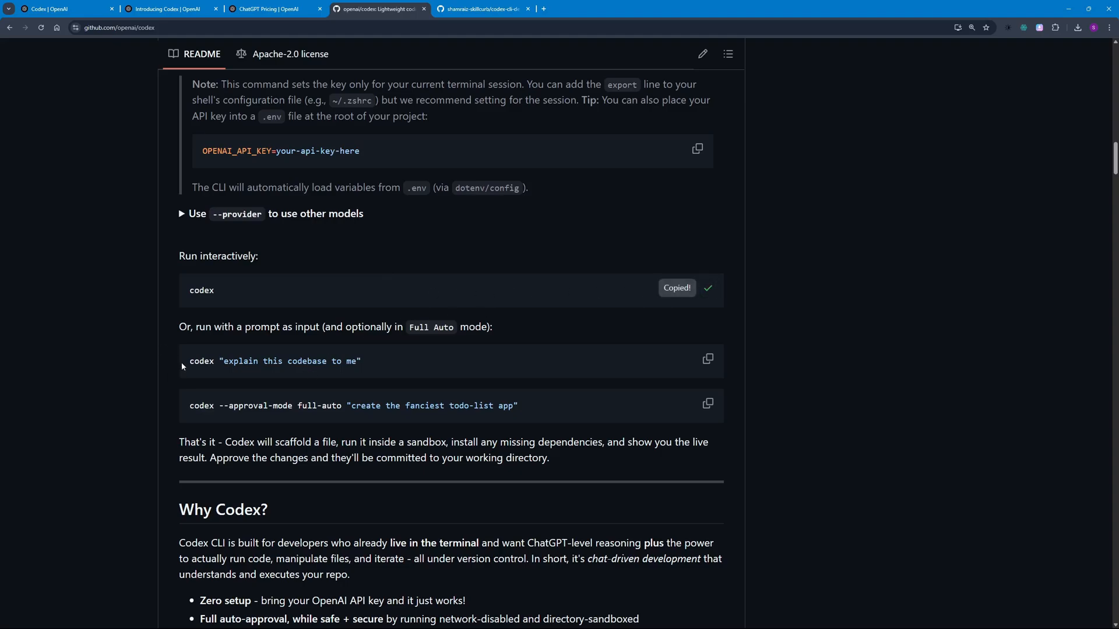
pyautogui.moveTo(179, 377)
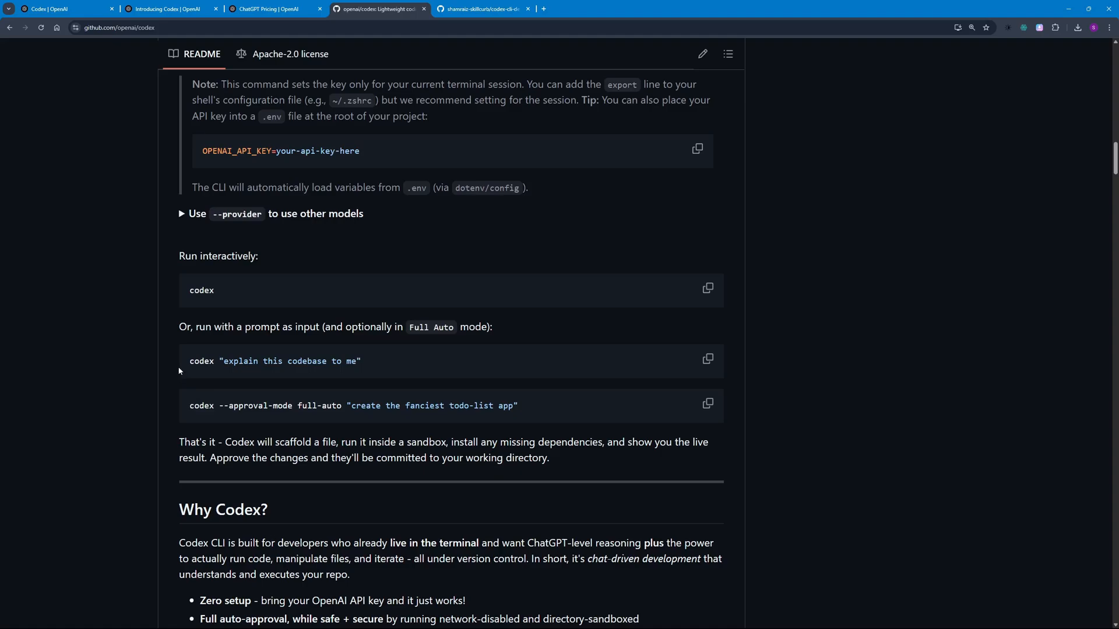
# - Check the security model table, then copy the full-auto todo-list app command
pyautogui.scroll(-3)
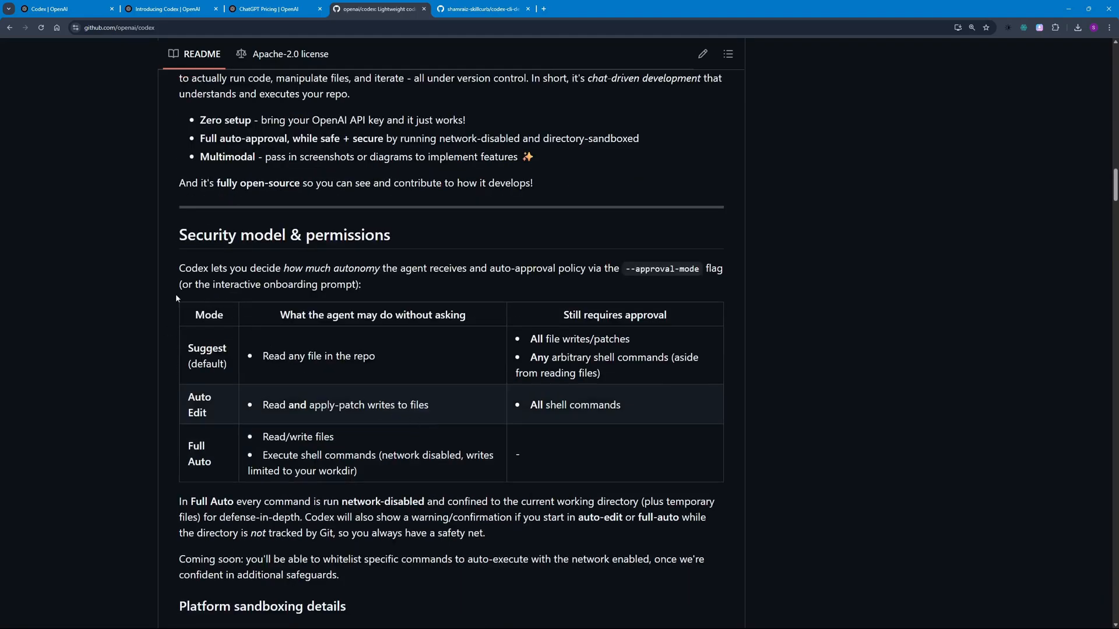
pyautogui.moveTo(209, 383)
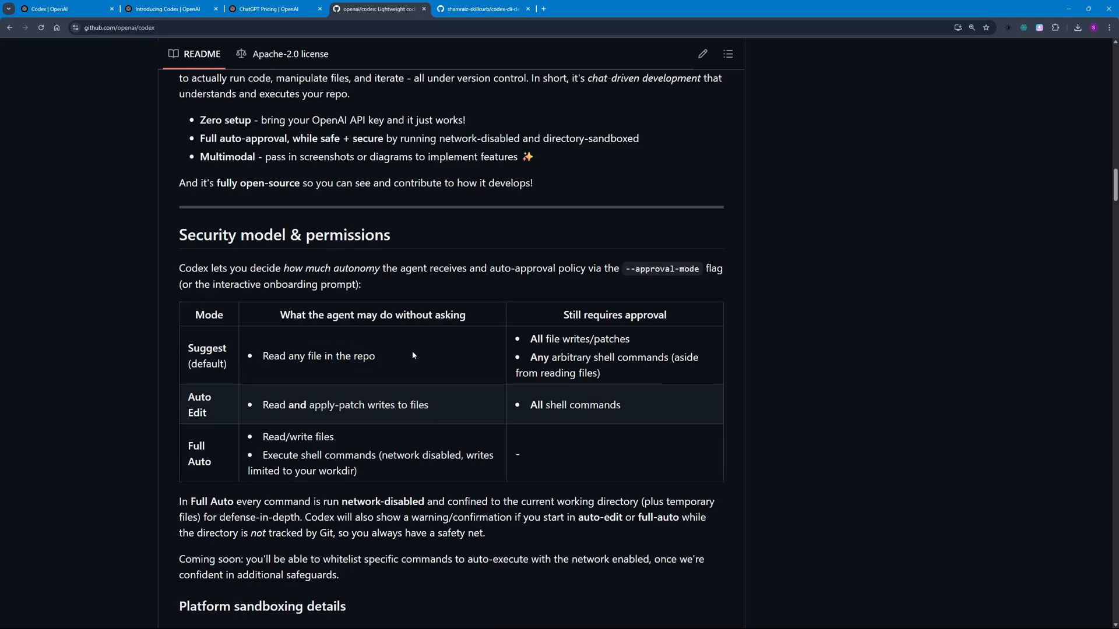
pyautogui.moveTo(304, 368)
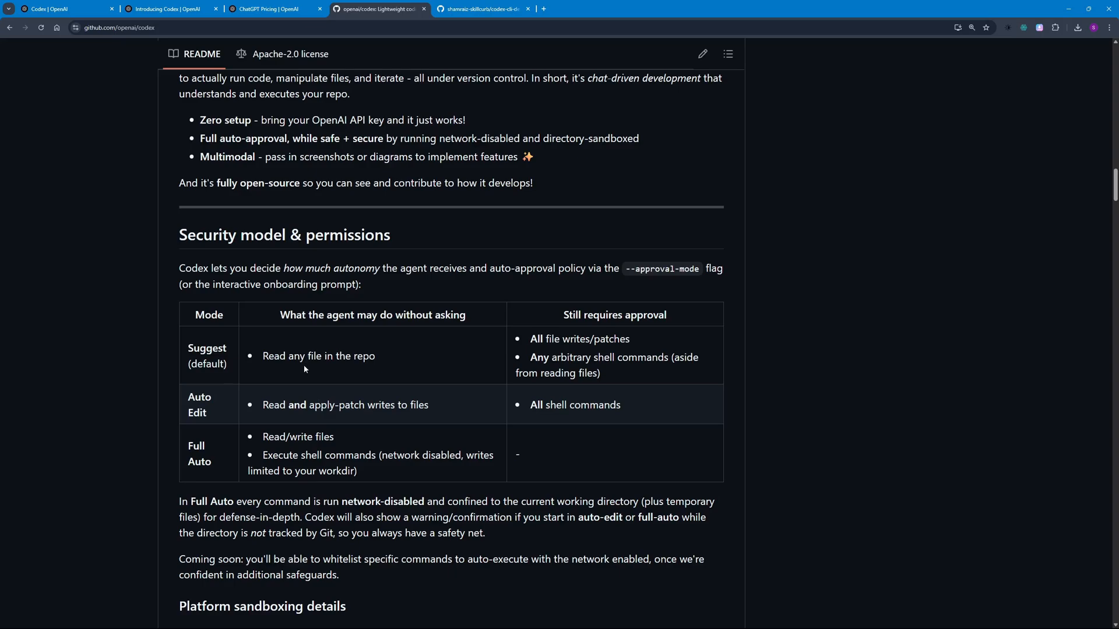
pyautogui.moveTo(308, 442)
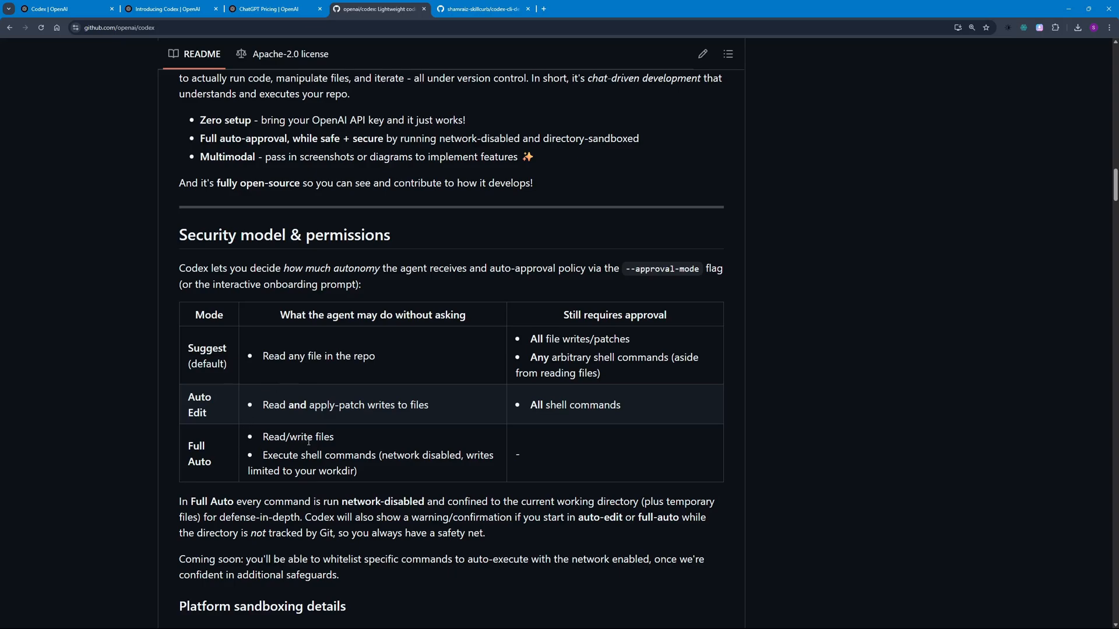
pyautogui.moveTo(338, 443)
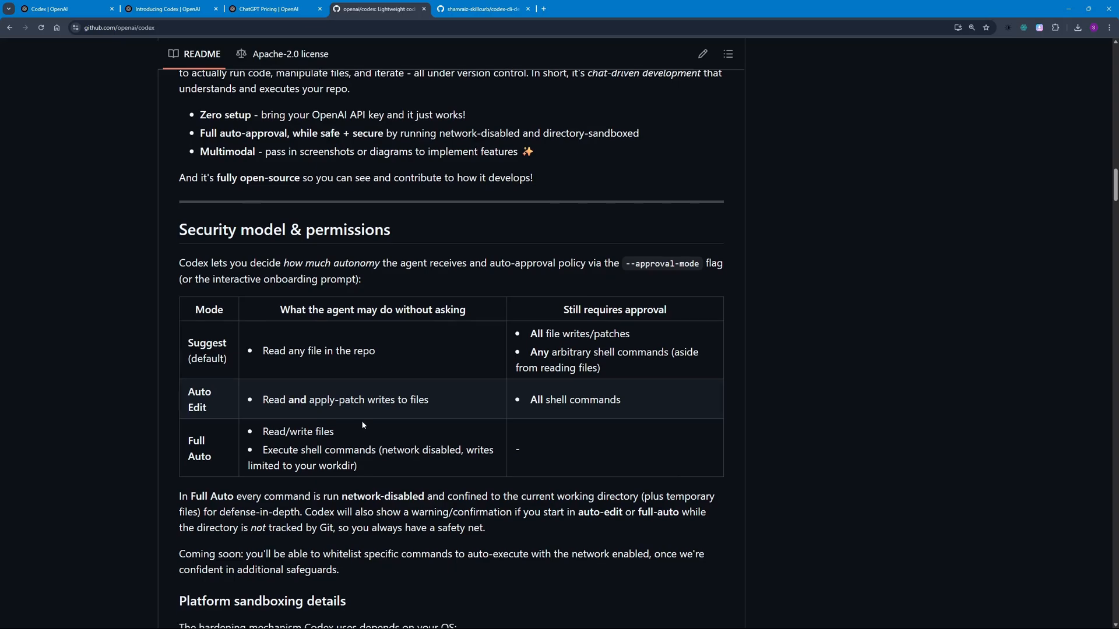
pyautogui.scroll(3)
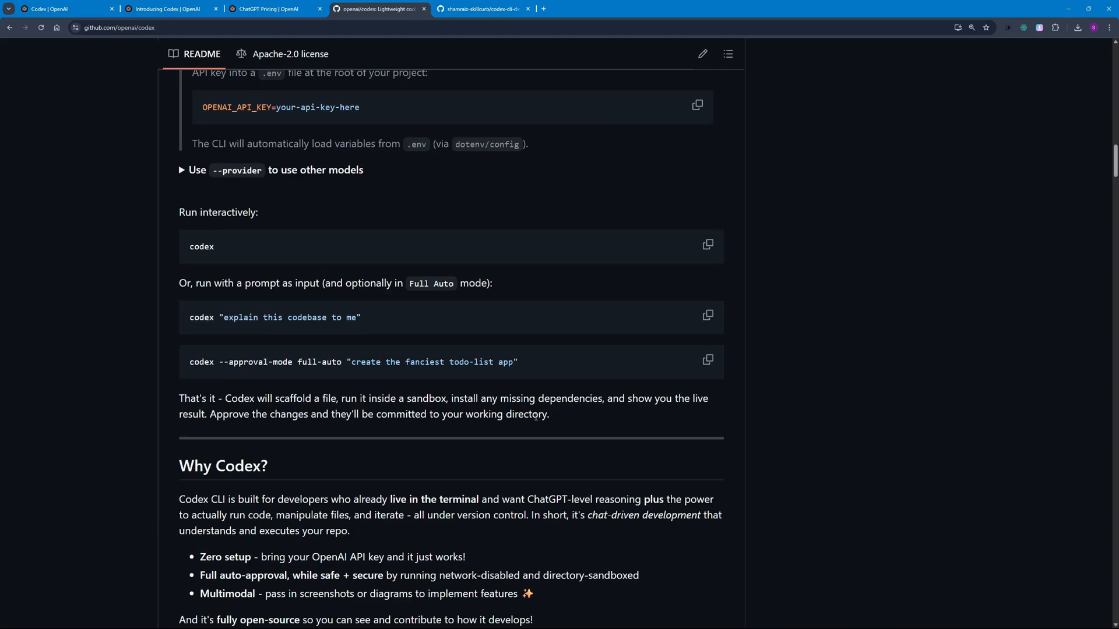
pyautogui.click(707, 449)
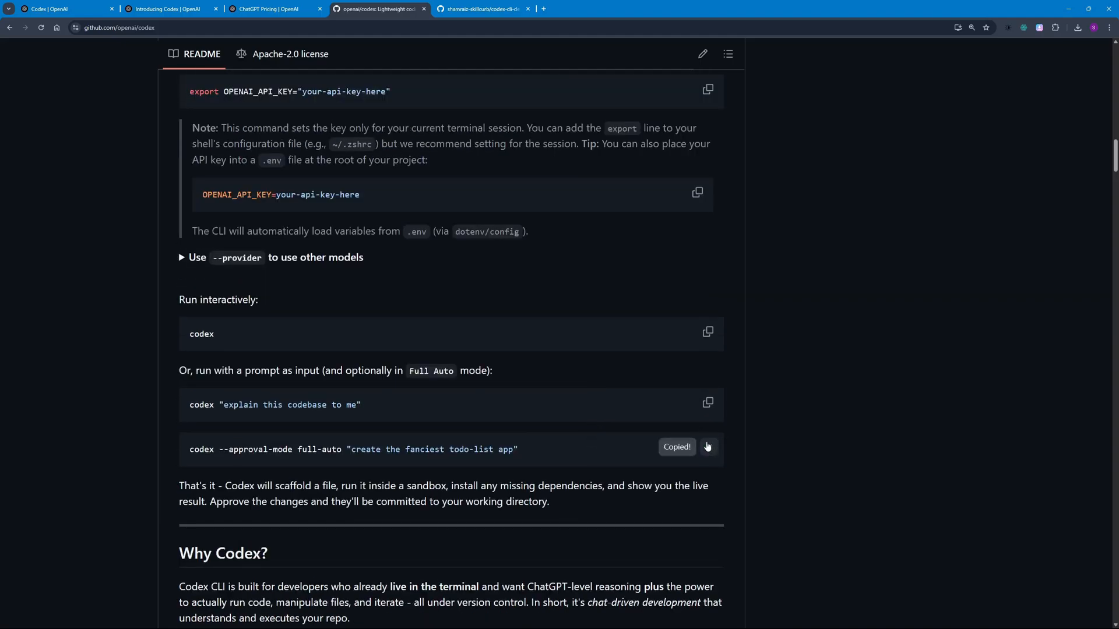
pyautogui.scroll(-3)
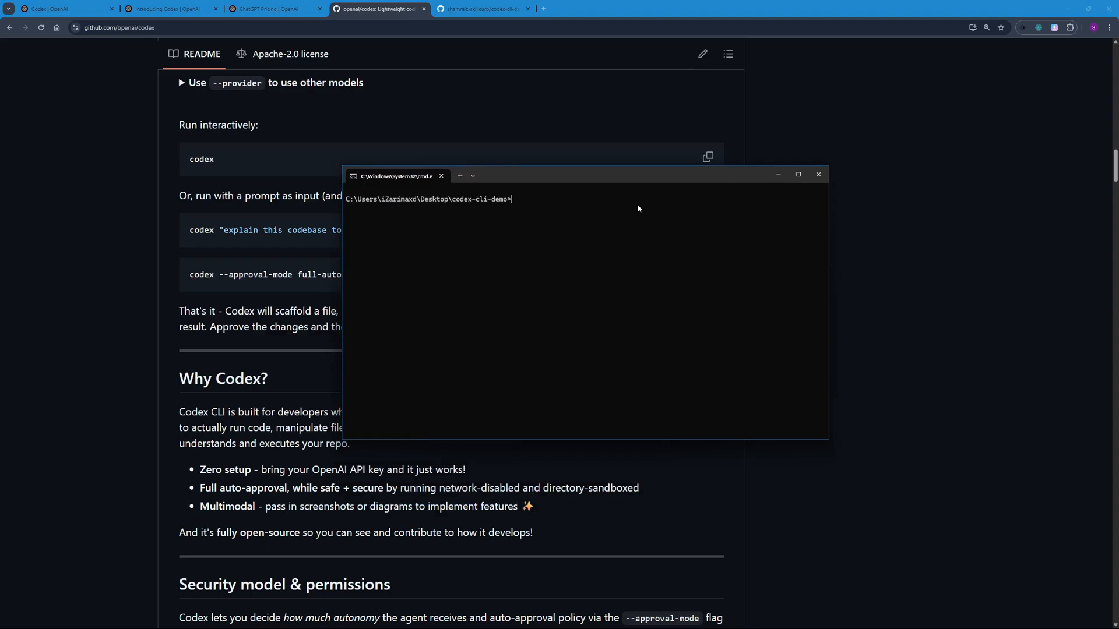
# - Enter codex --approval-mode full-auto "explain this codebase to me" at the codex-cli-demo prompt
pyautogui.write('codex --approval-mode full-auto "')
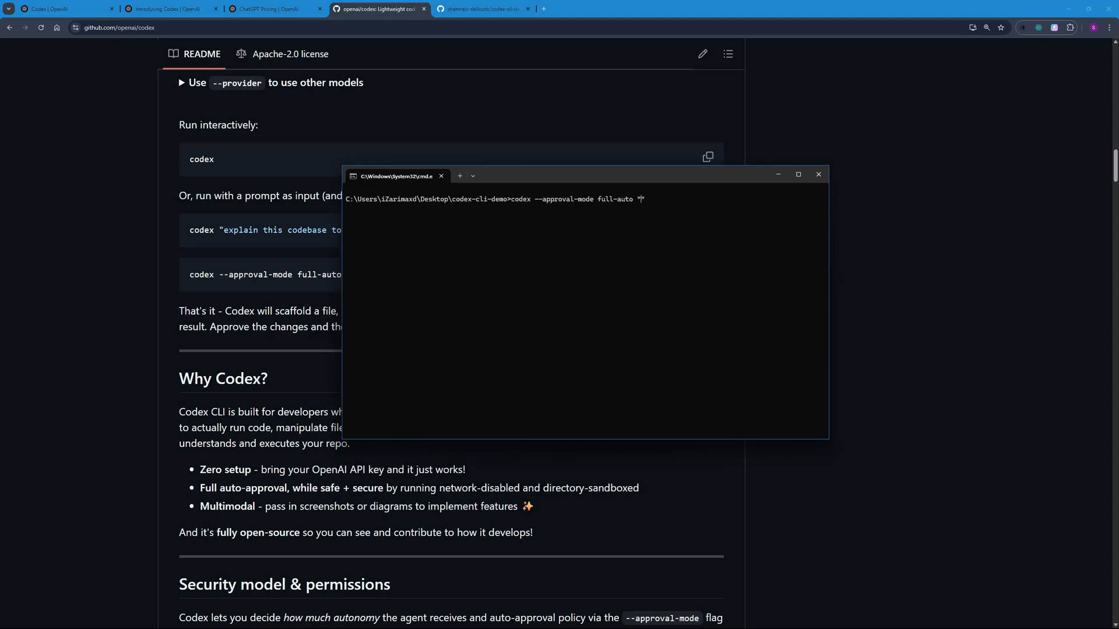
pyautogui.write('"explain t')
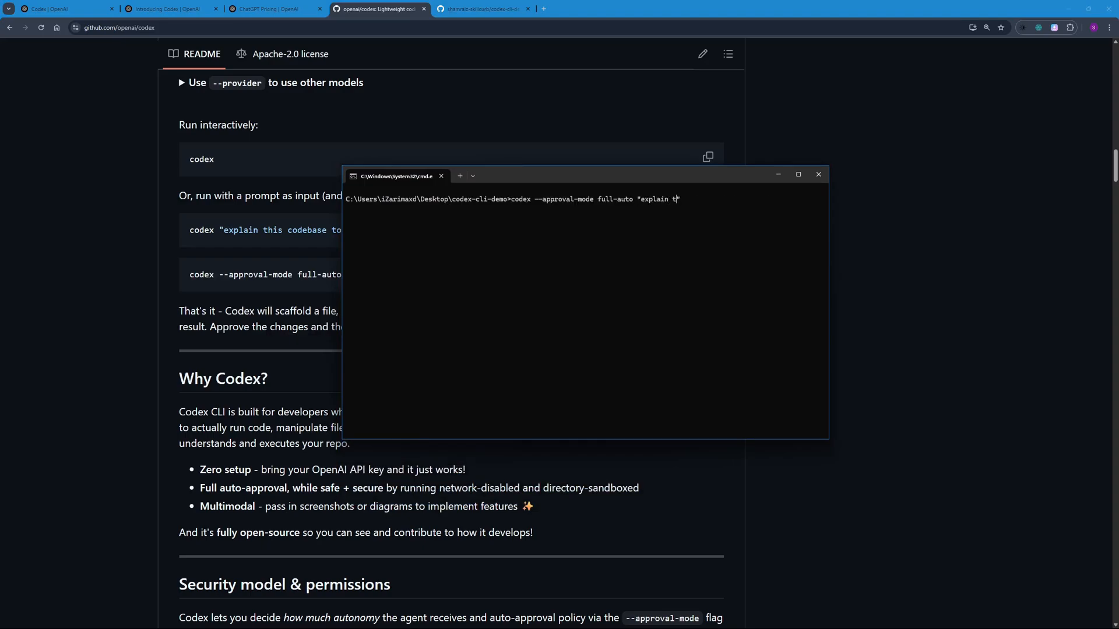
pyautogui.write('his codebase to me"')
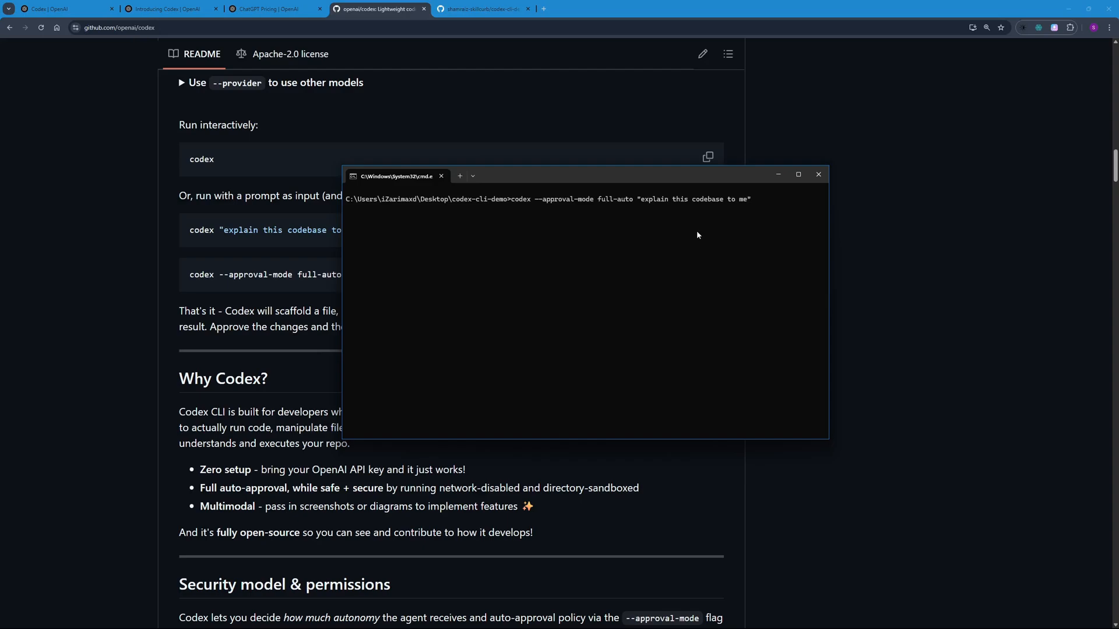
pyautogui.moveTo(579, 226)
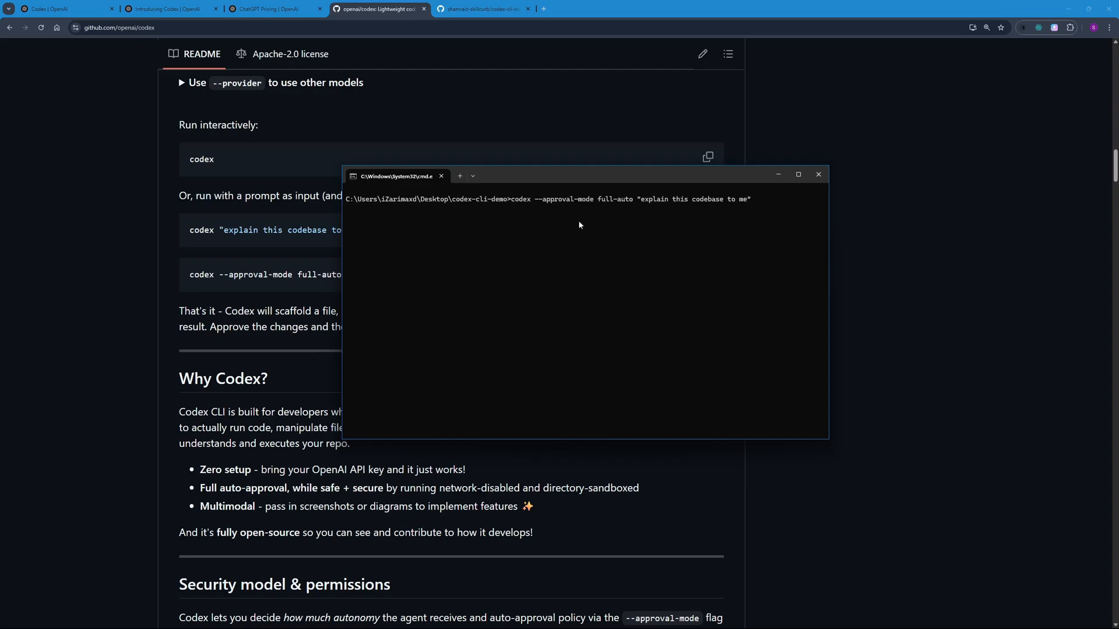
pyautogui.moveTo(681, 225)
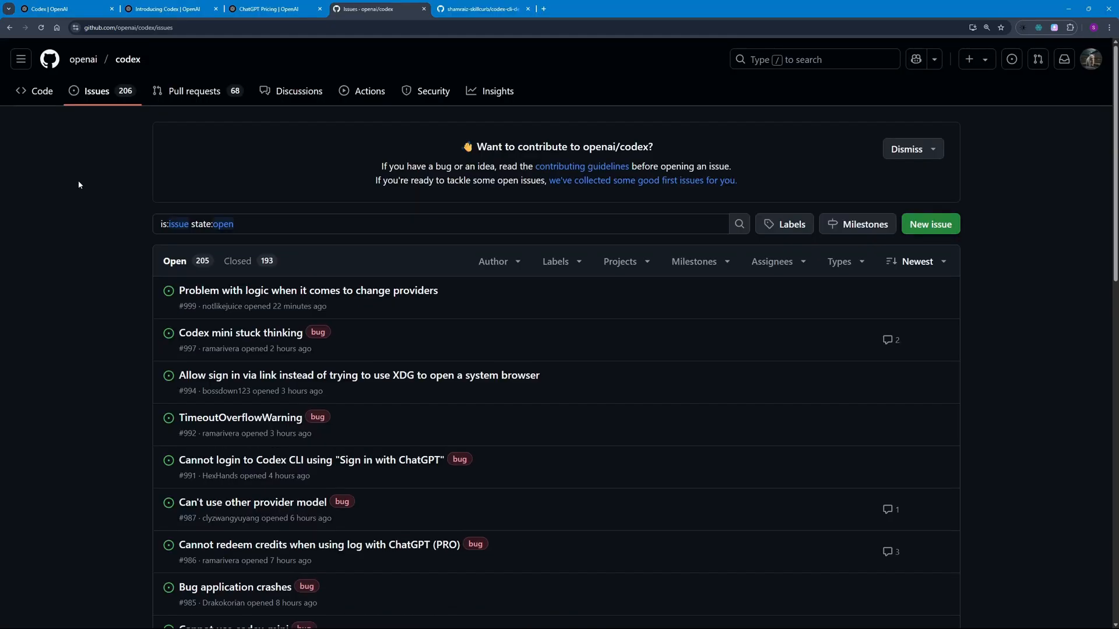
pyautogui.moveTo(178, 344)
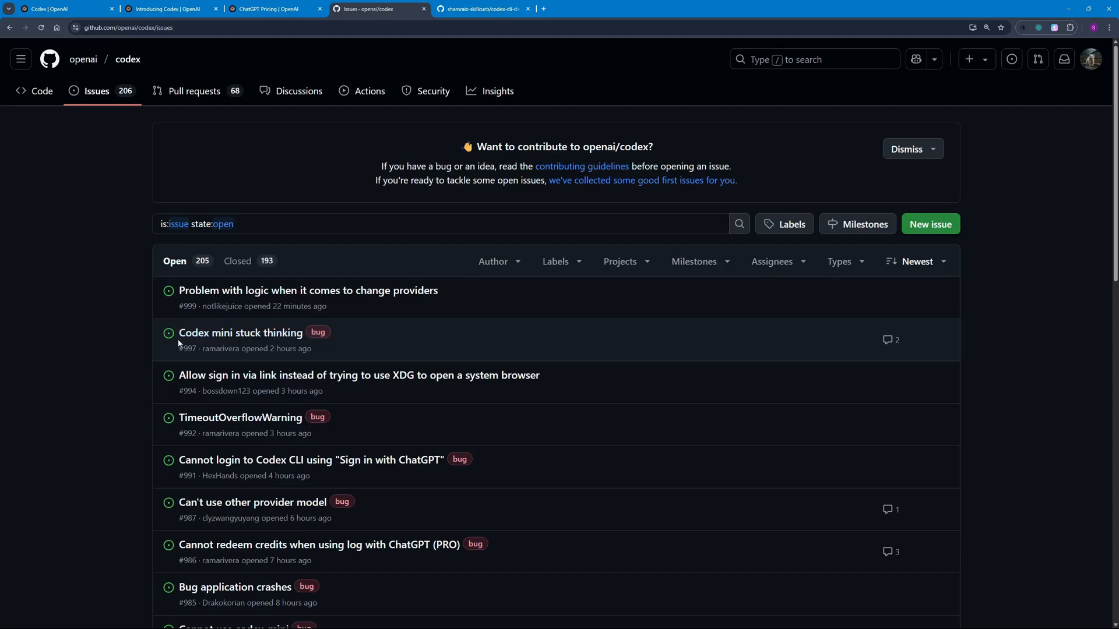
# - Open issue #997 'Codex mini stuck thinking' and read through its reproduction steps
pyautogui.click(240, 332)
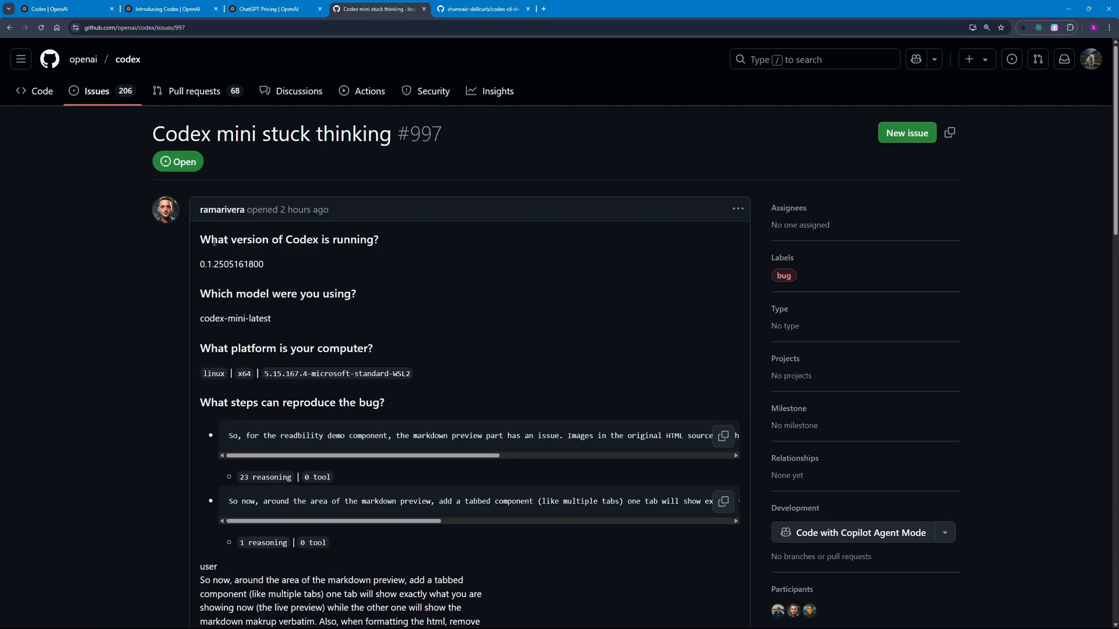
pyautogui.scroll(-3)
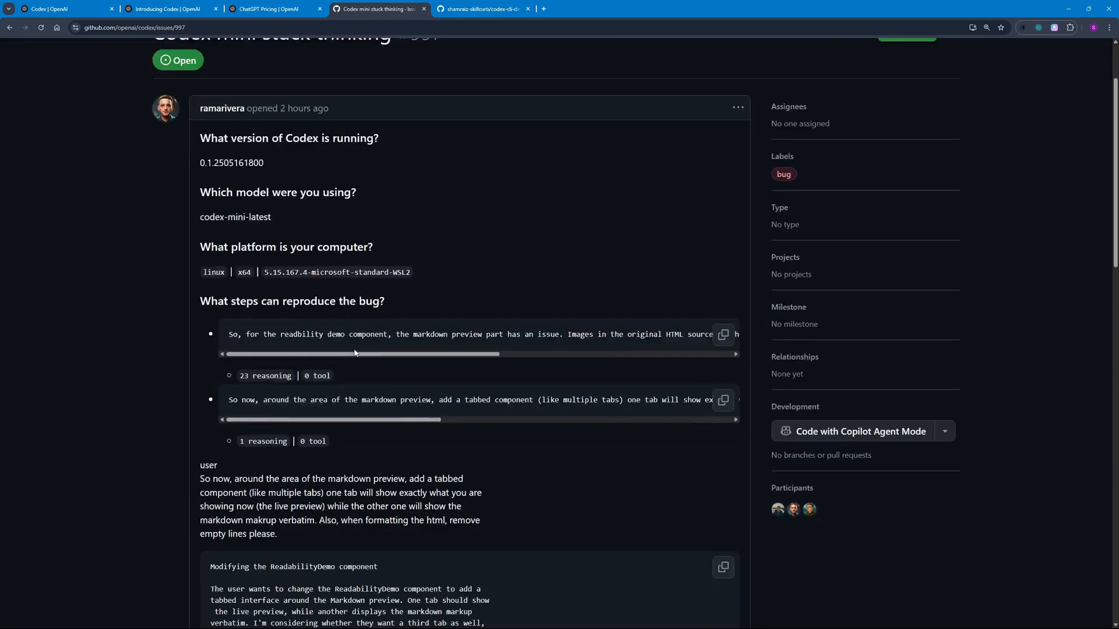
pyautogui.scroll(-3)
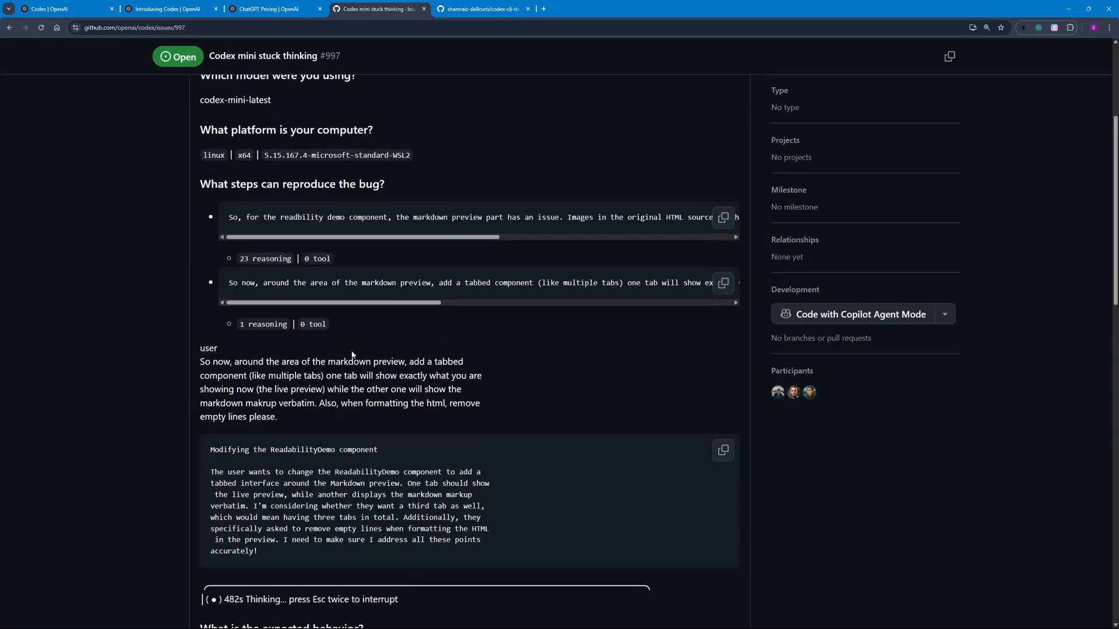
pyautogui.scroll(3)
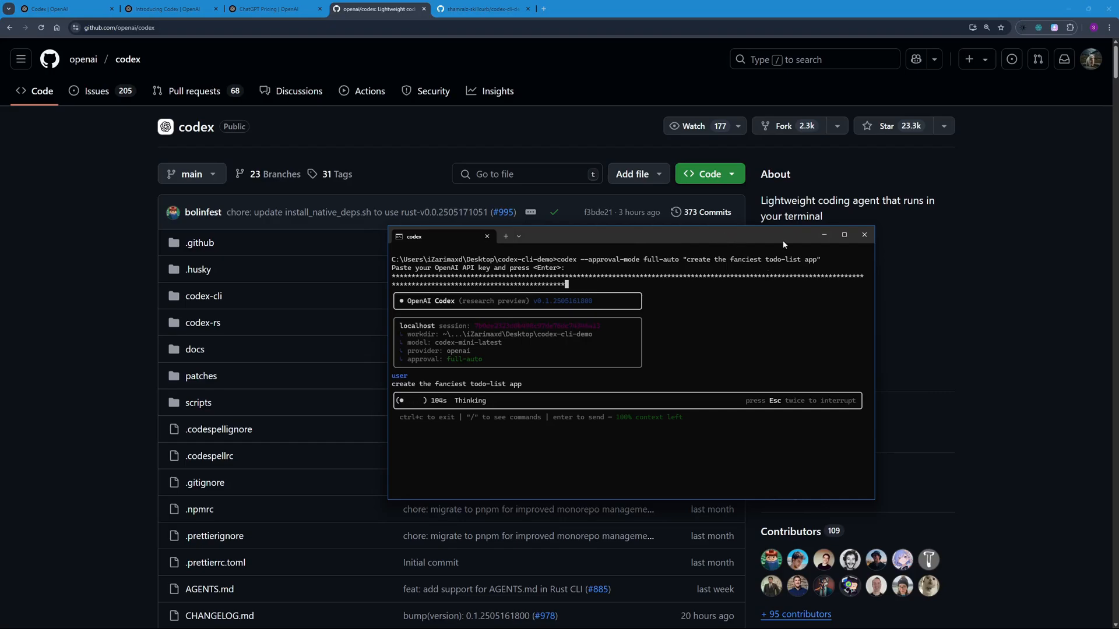
pyautogui.moveTo(823, 234)
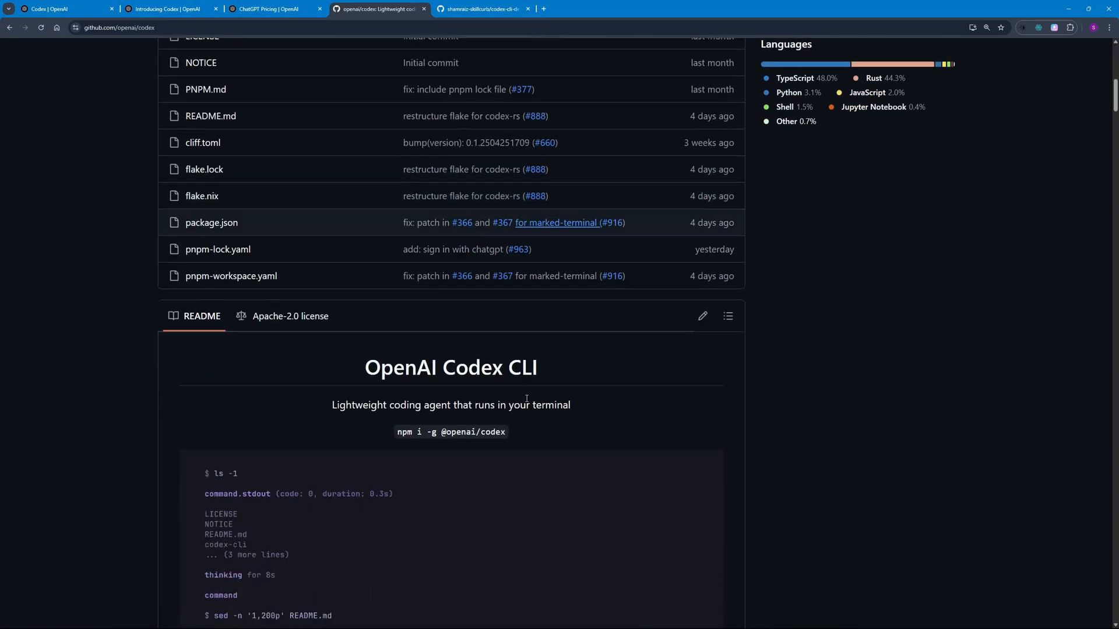
# - Scroll the openai/codex README past the demo animation to the interactive and full-auto prompt examples
pyautogui.scroll(-3)
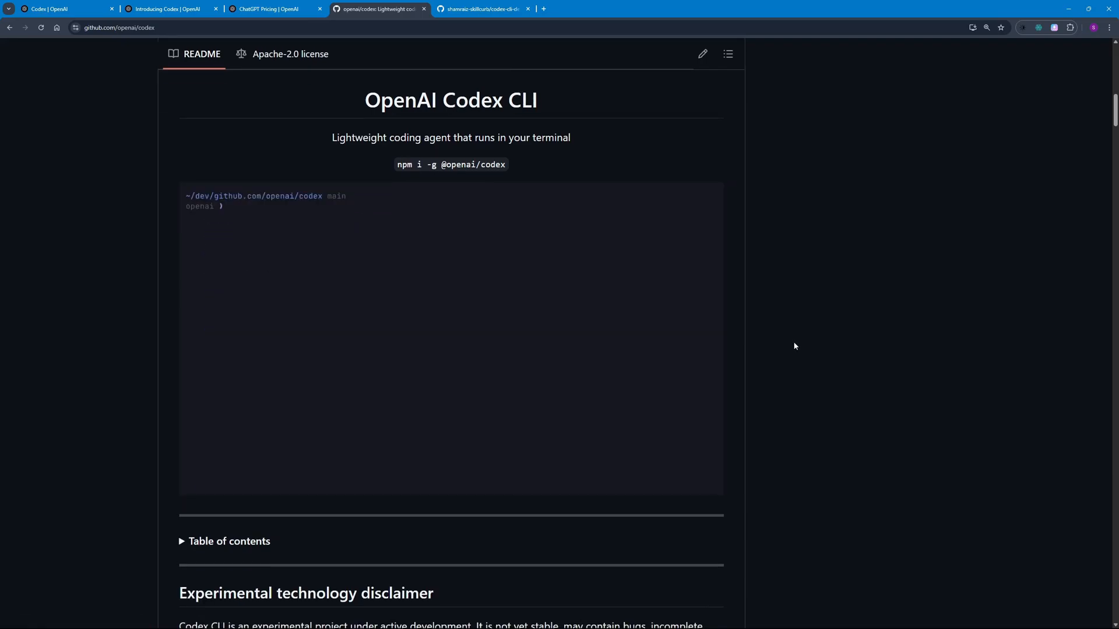
pyautogui.scroll(3)
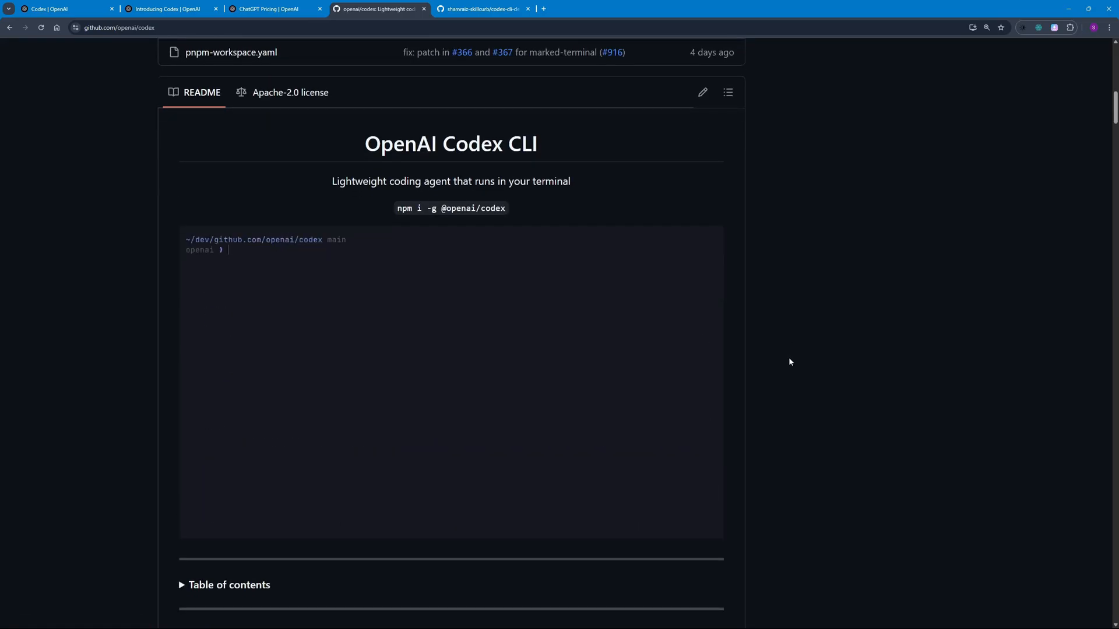
pyautogui.scroll(-3)
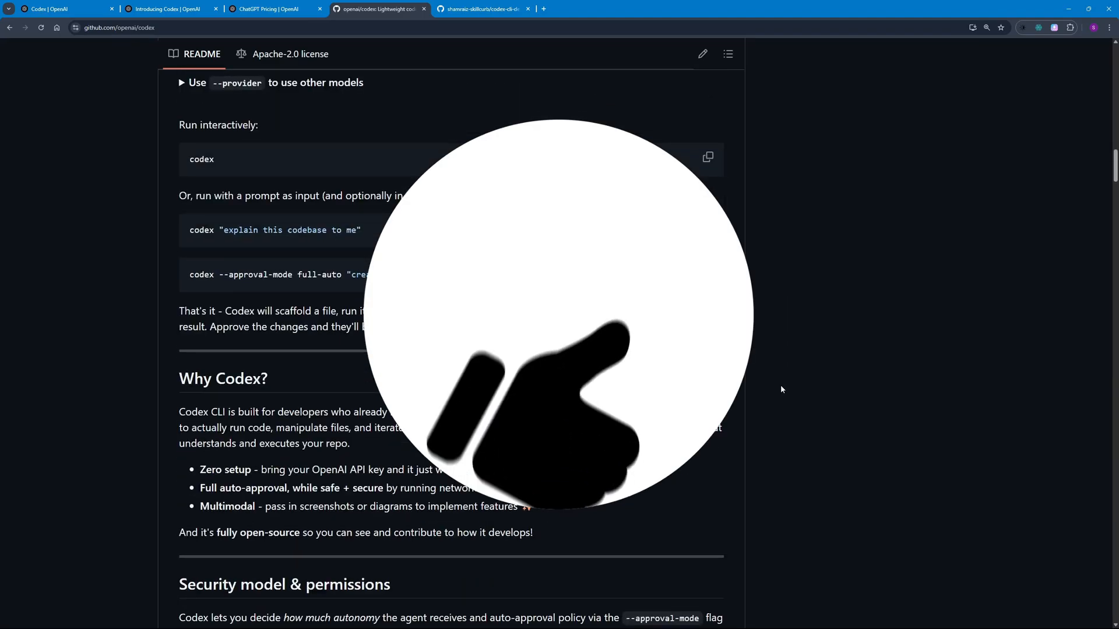
# - Scroll the README further, then return to the 'Introducing Codex | OpenAI' article
pyautogui.scroll(-3)
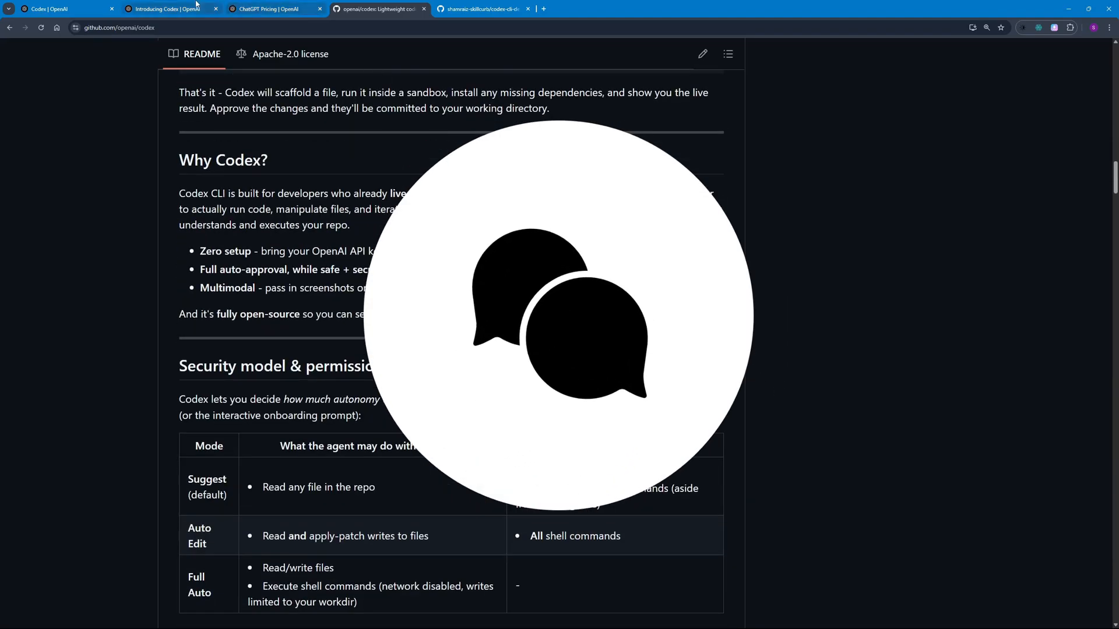
pyautogui.click(165, 9)
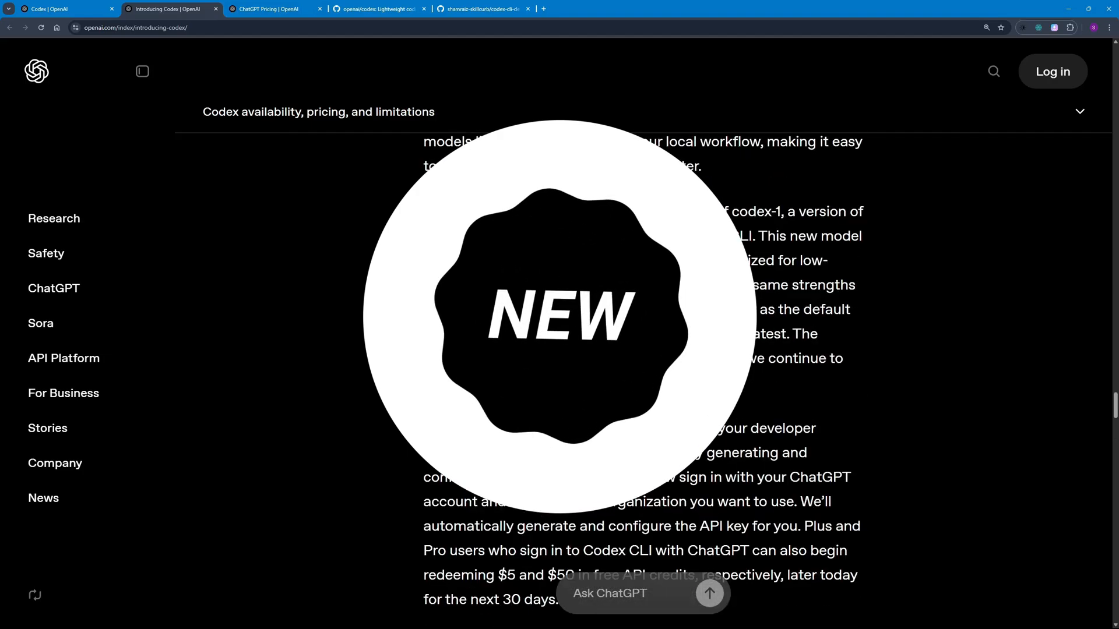